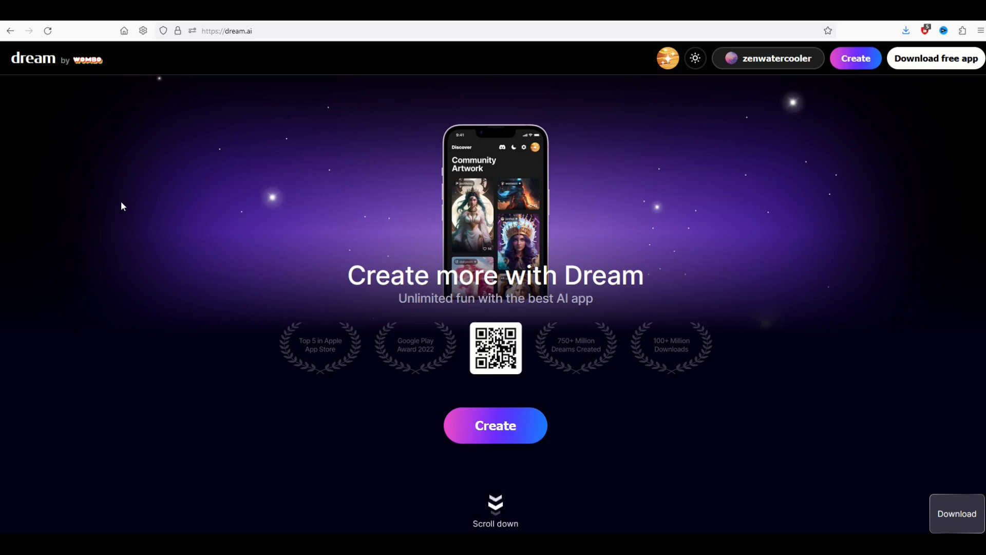
pyautogui.moveTo(104, 180)
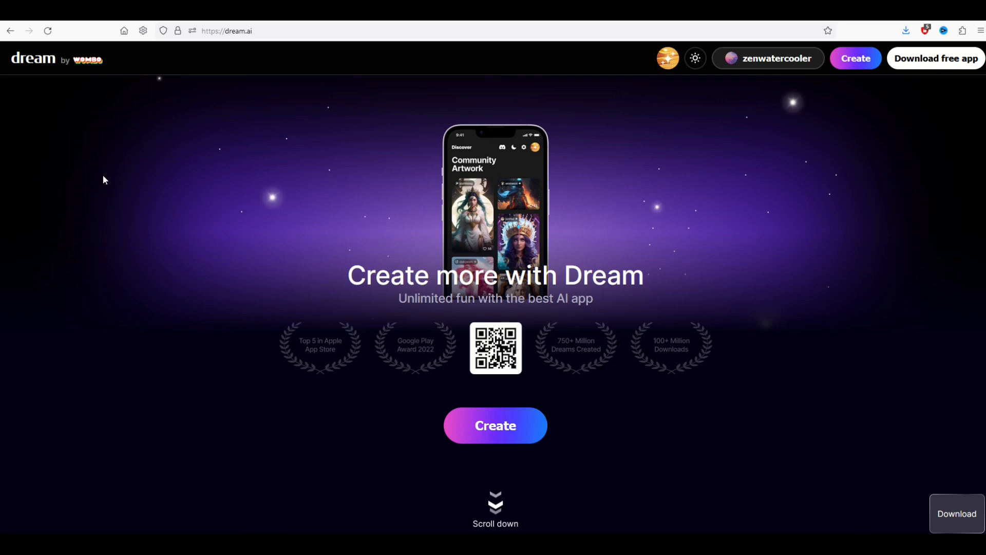
pyautogui.moveTo(208, 158)
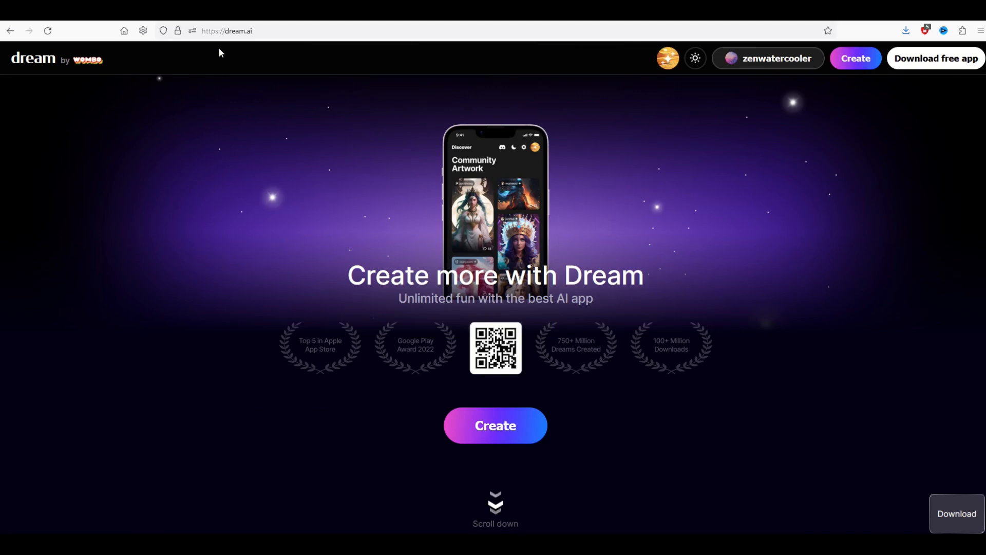
# - Scroll through the Dream creation page with its empty prompt box and default art style
pyautogui.scroll(-3)
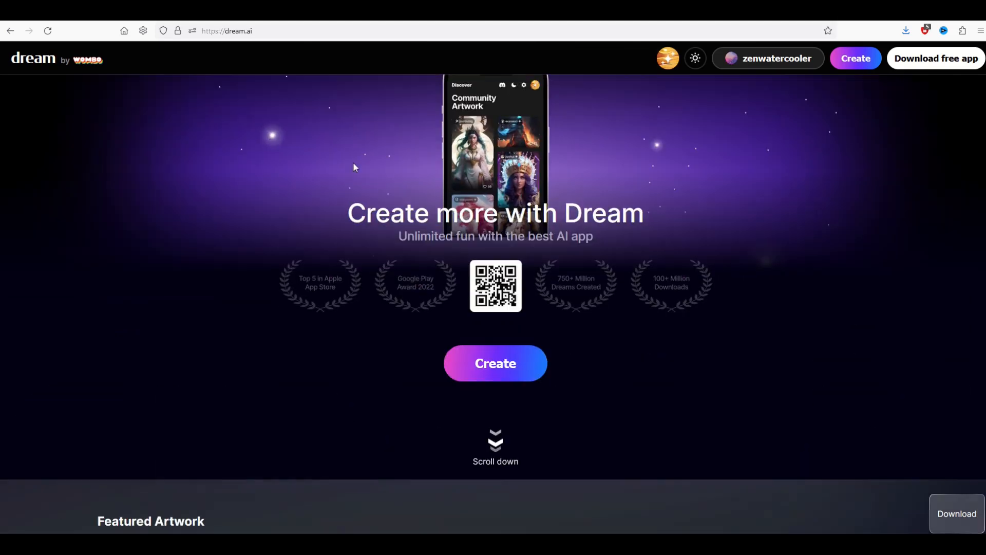
pyautogui.moveTo(707, 198)
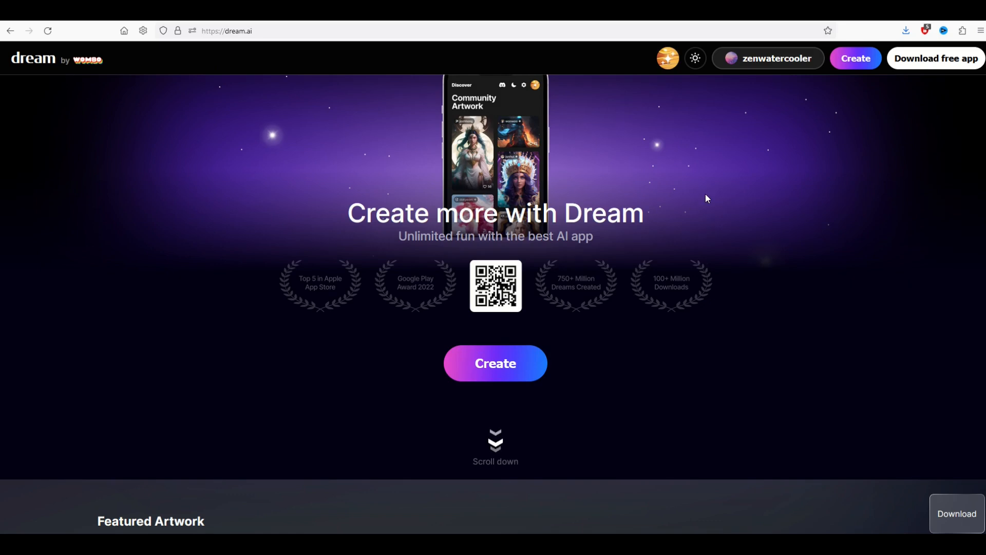
pyautogui.scroll(3)
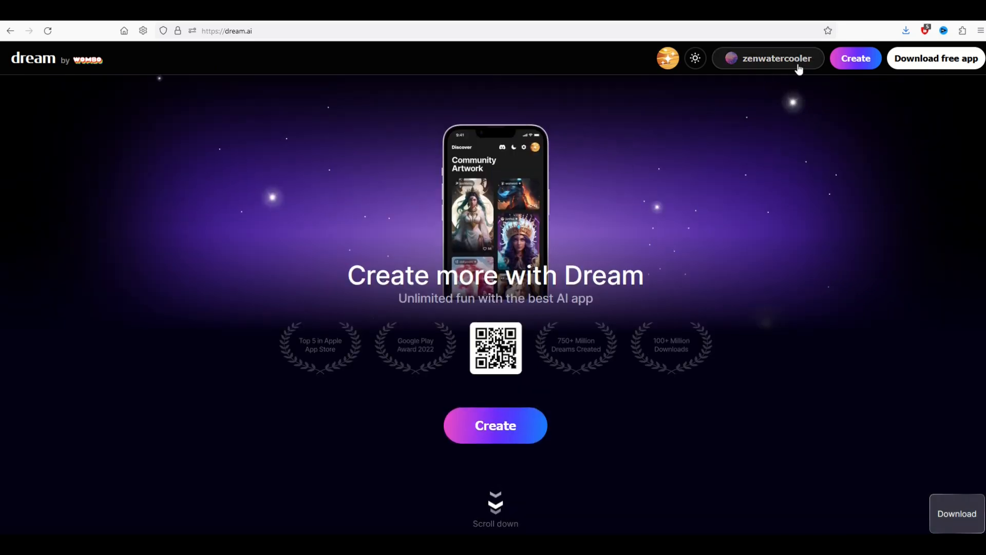
pyautogui.moveTo(969, 76)
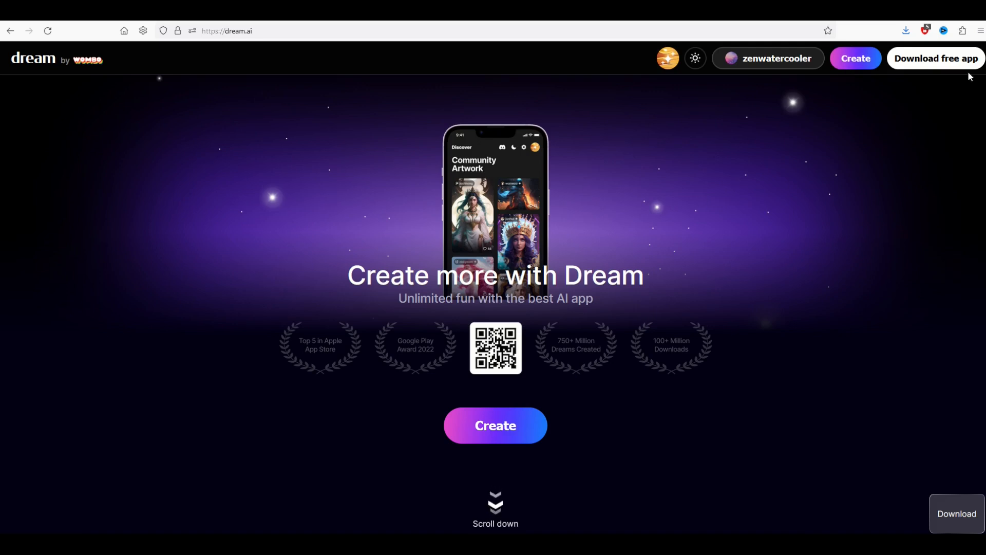
pyautogui.moveTo(792, 189)
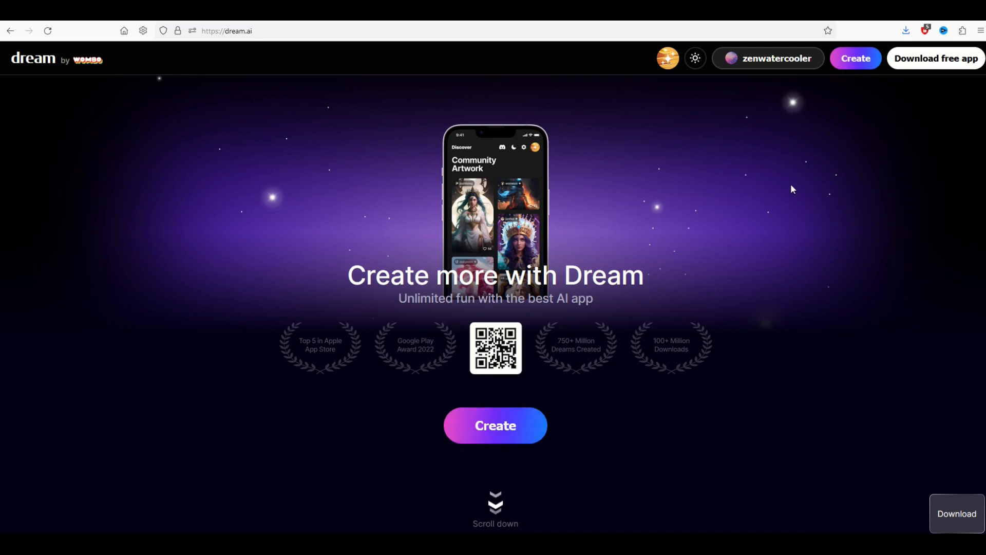
pyautogui.scroll(-3)
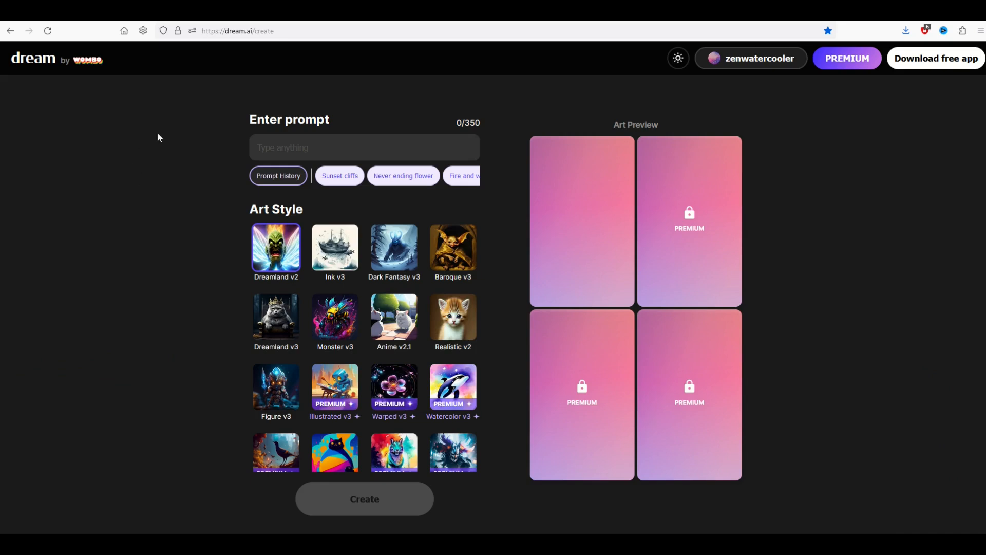
pyautogui.moveTo(109, 295)
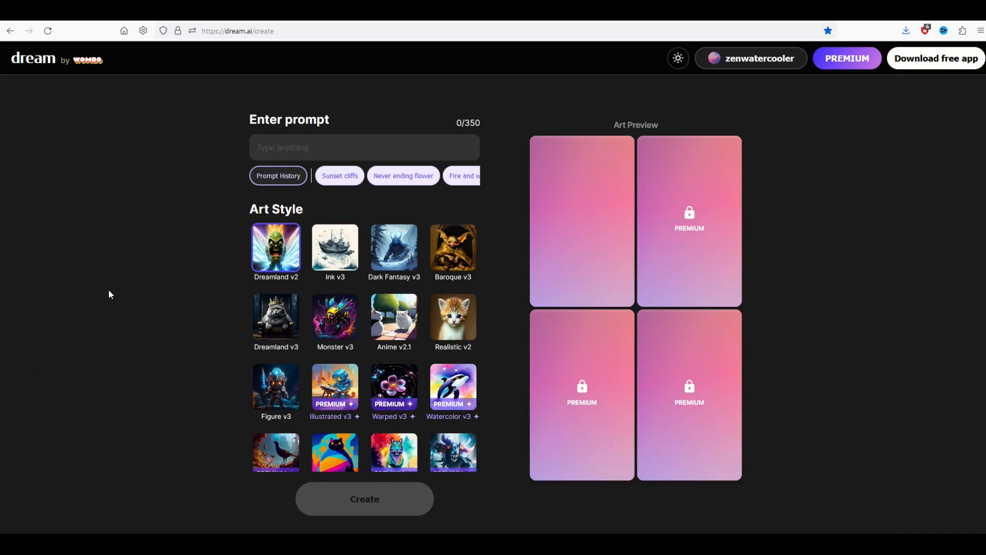
pyautogui.moveTo(596, 278)
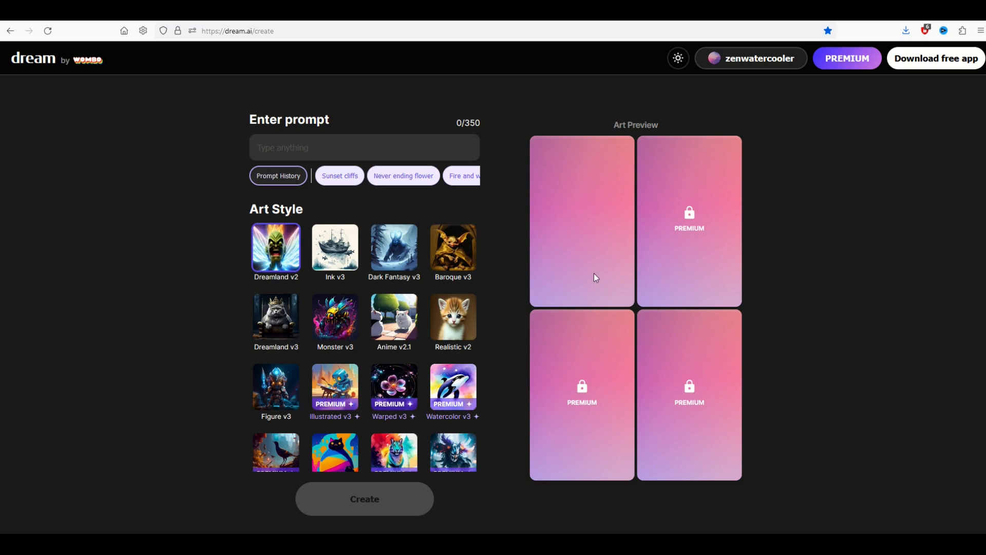
pyautogui.moveTo(614, 270)
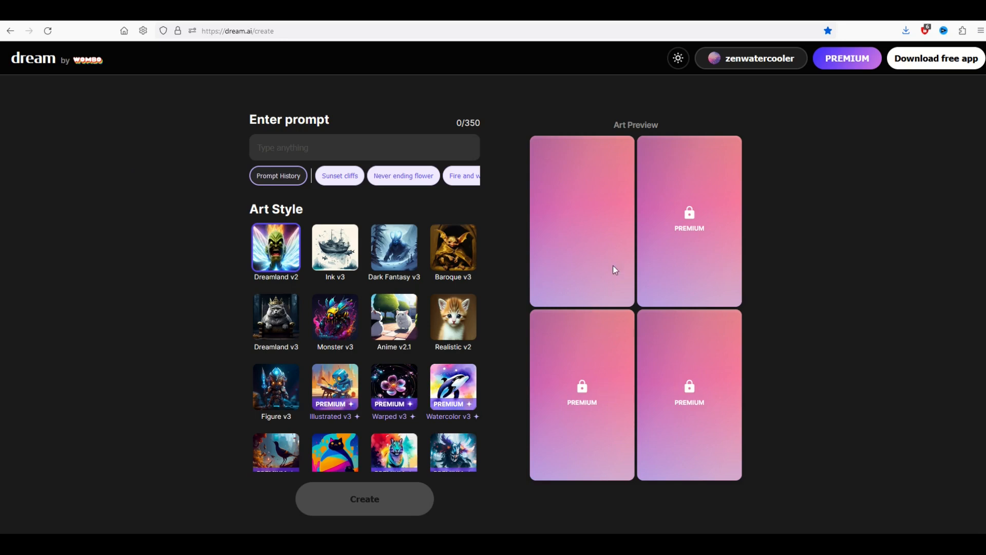
pyautogui.moveTo(70, 242)
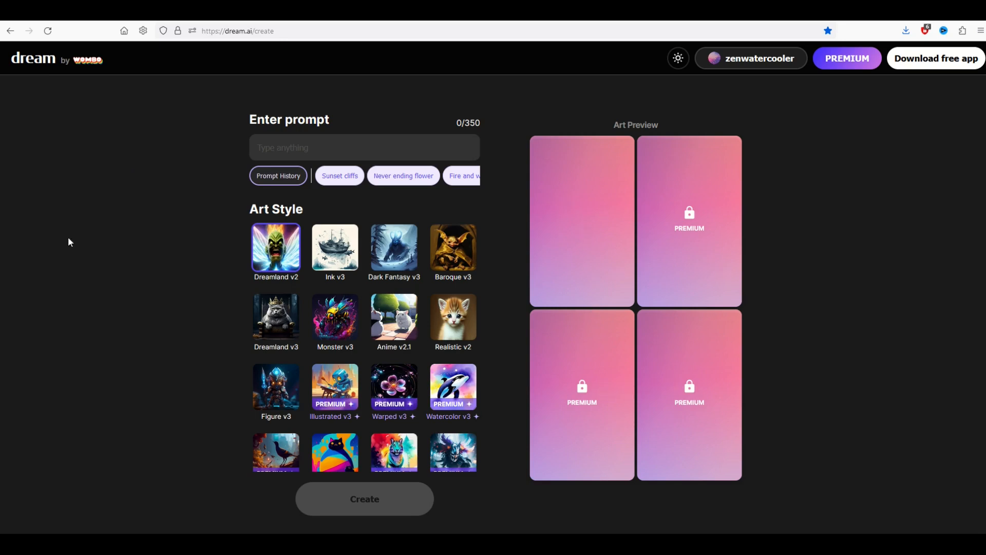
pyautogui.moveTo(540, 145)
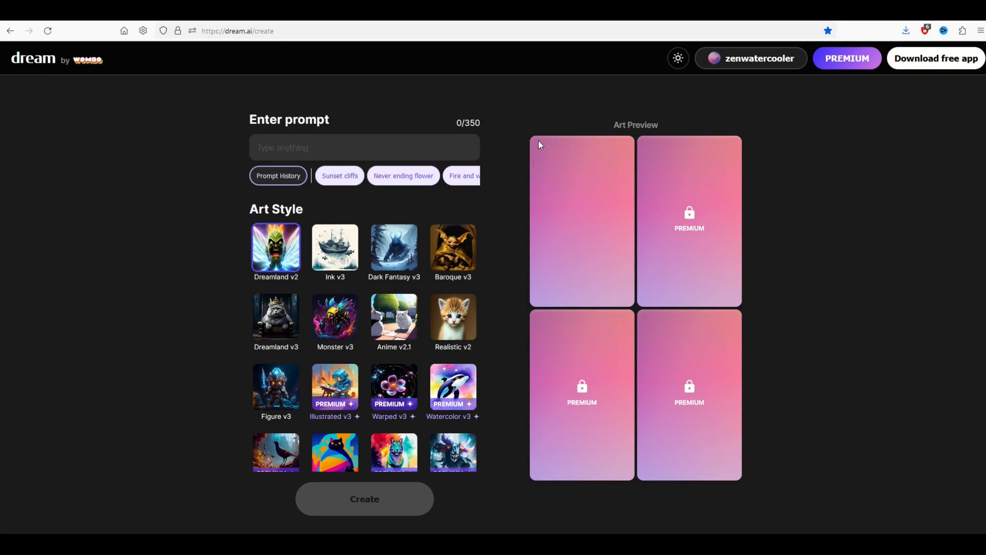
pyautogui.moveTo(487, 271)
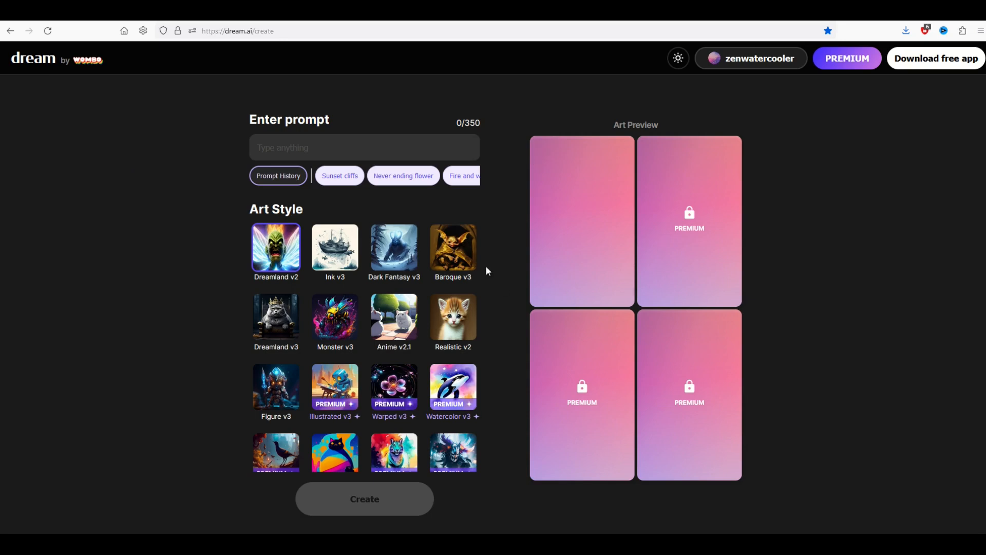
pyautogui.moveTo(167, 110)
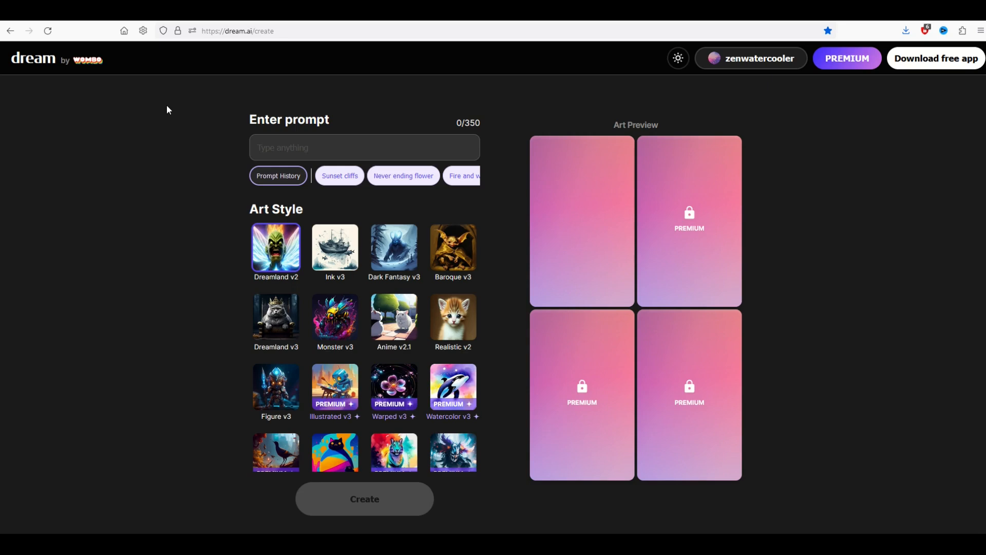
# - Enter the prompt 'egyptian goddess', choose Retro Sci-Fi v2, generate the winged goddess and review it
pyautogui.write('egyptian go')
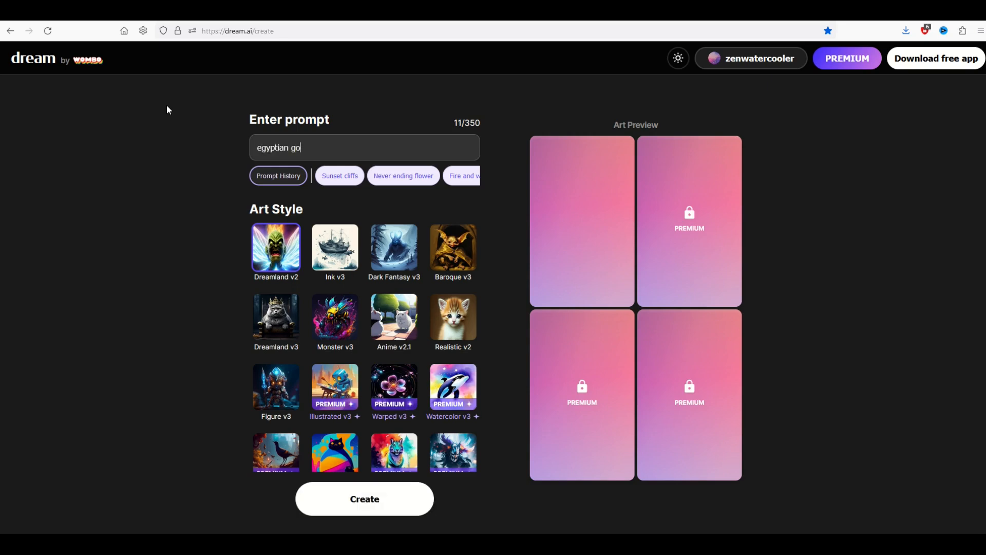
pyautogui.write('ddess')
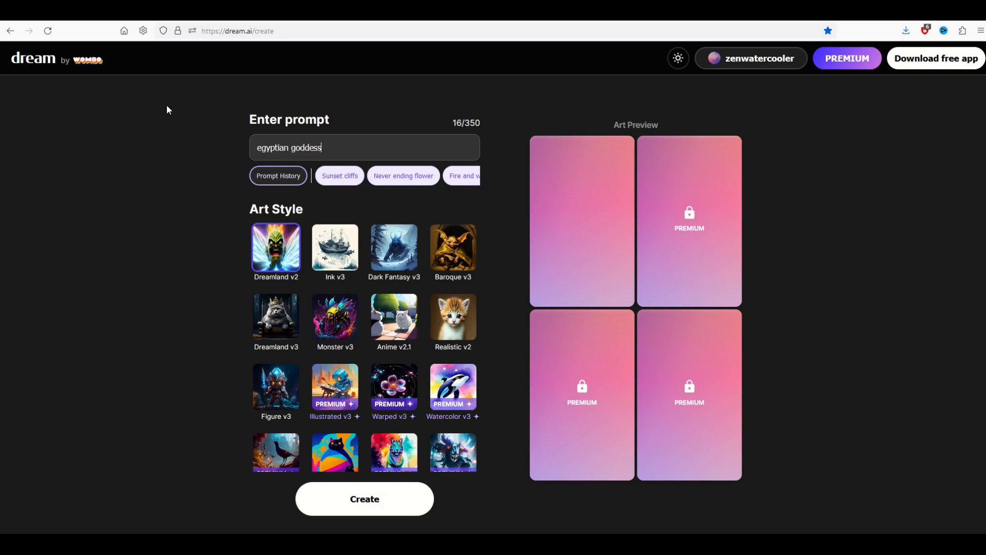
pyautogui.moveTo(216, 233)
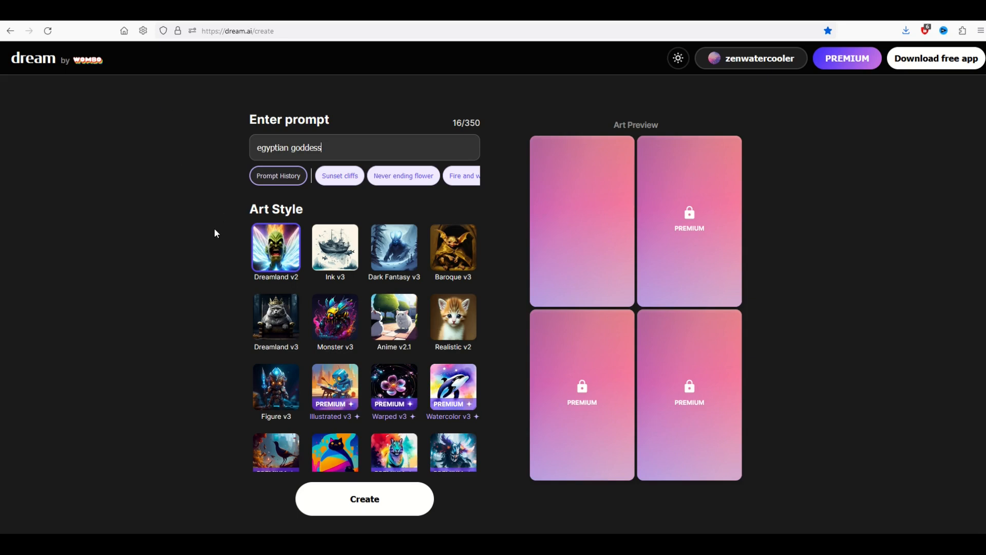
pyautogui.scroll(-3)
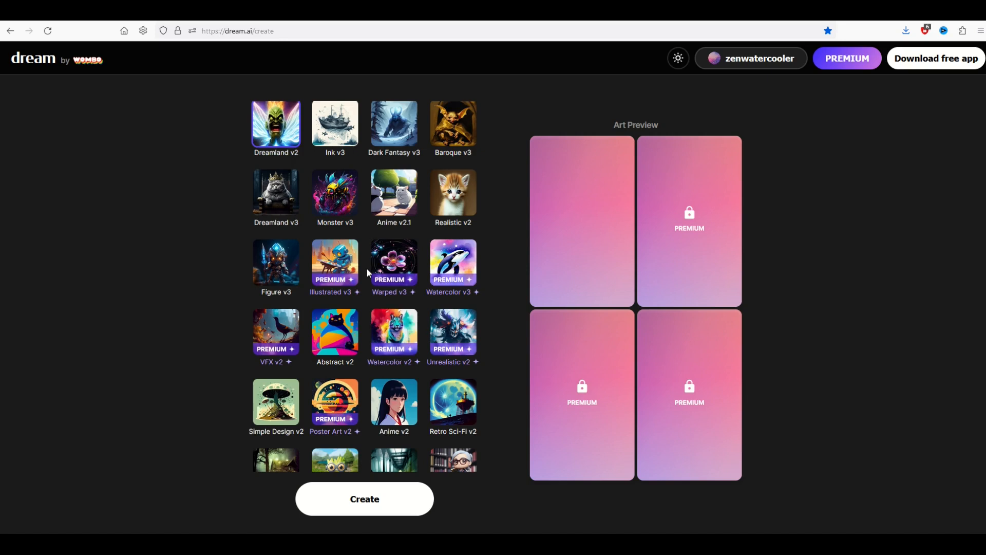
pyautogui.scroll(-3)
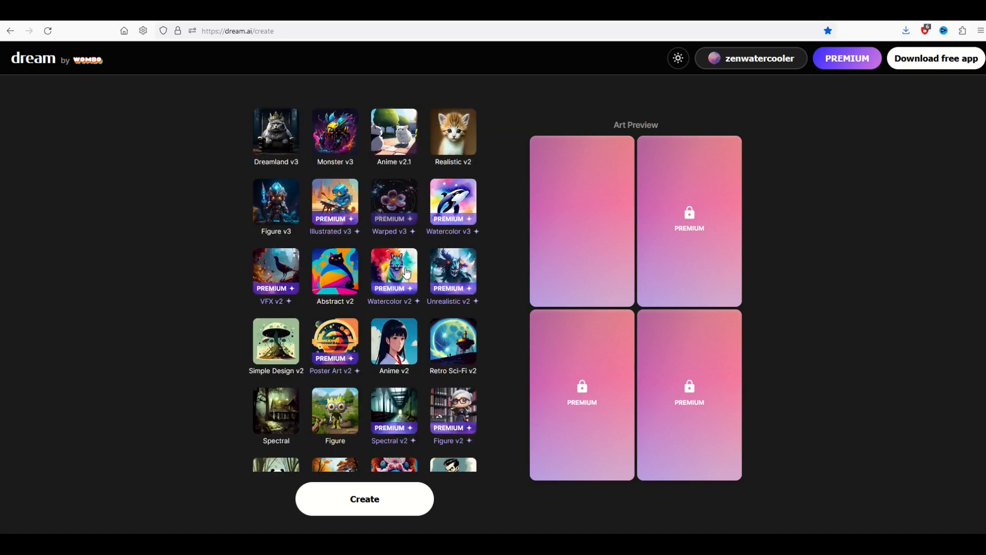
pyautogui.scroll(-3)
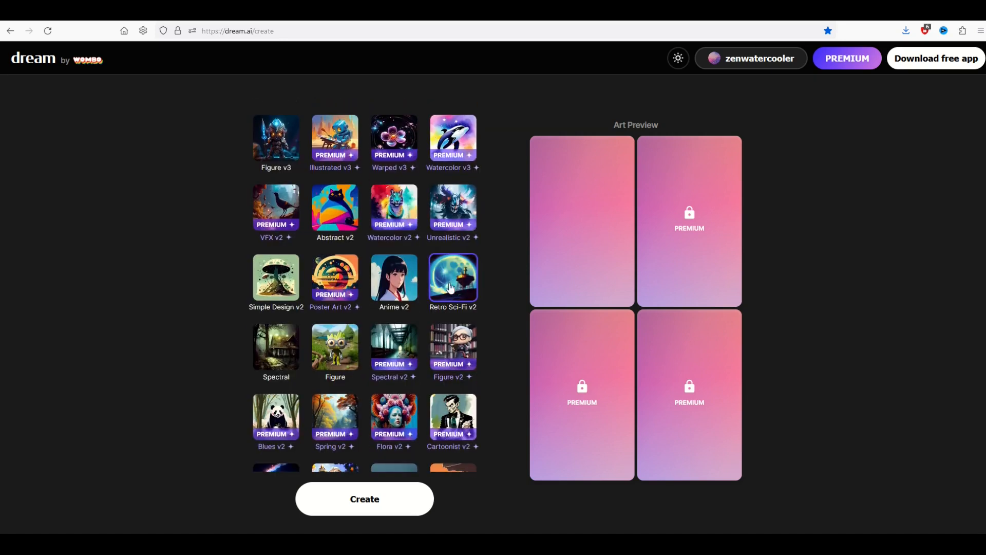
pyautogui.click(364, 499)
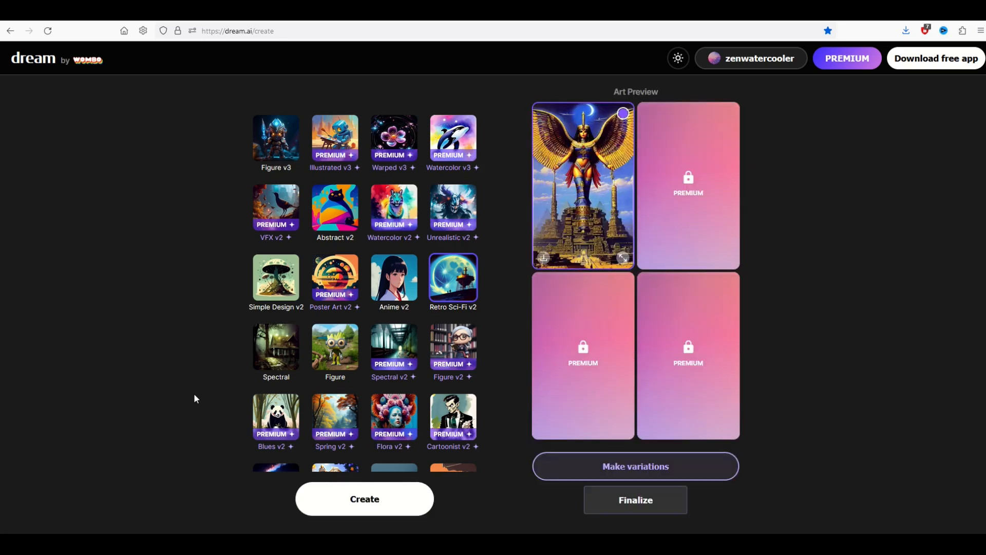
pyautogui.moveTo(307, 274)
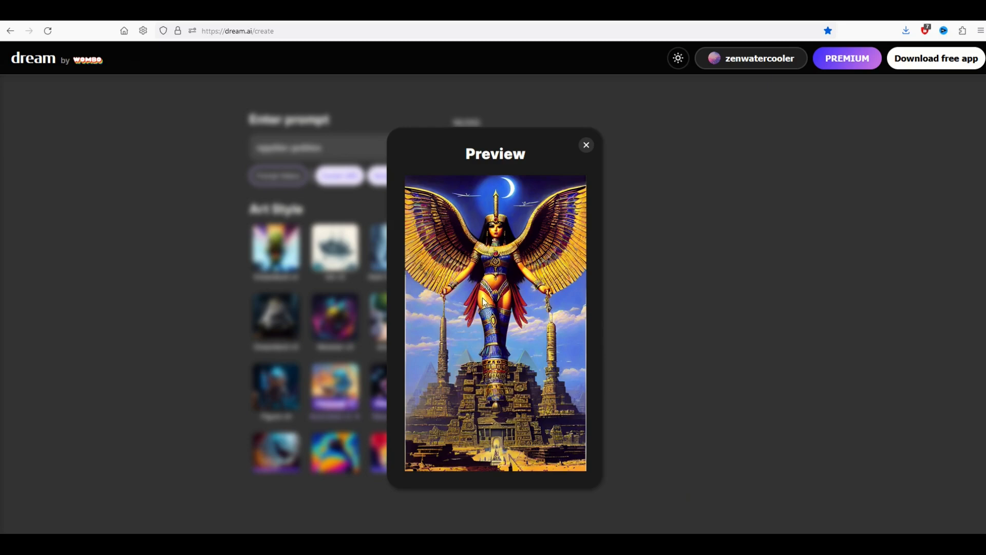
pyautogui.moveTo(475, 409)
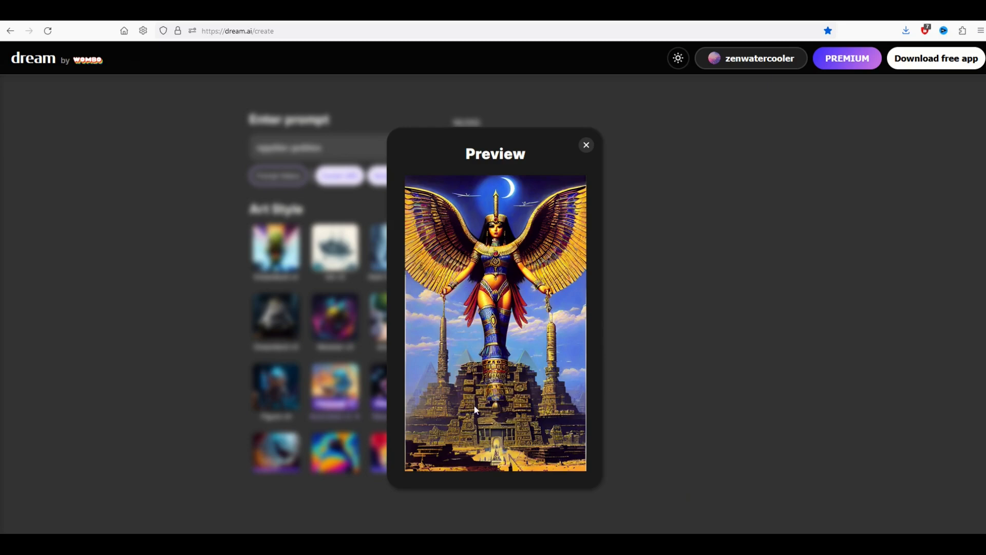
pyautogui.click(585, 145)
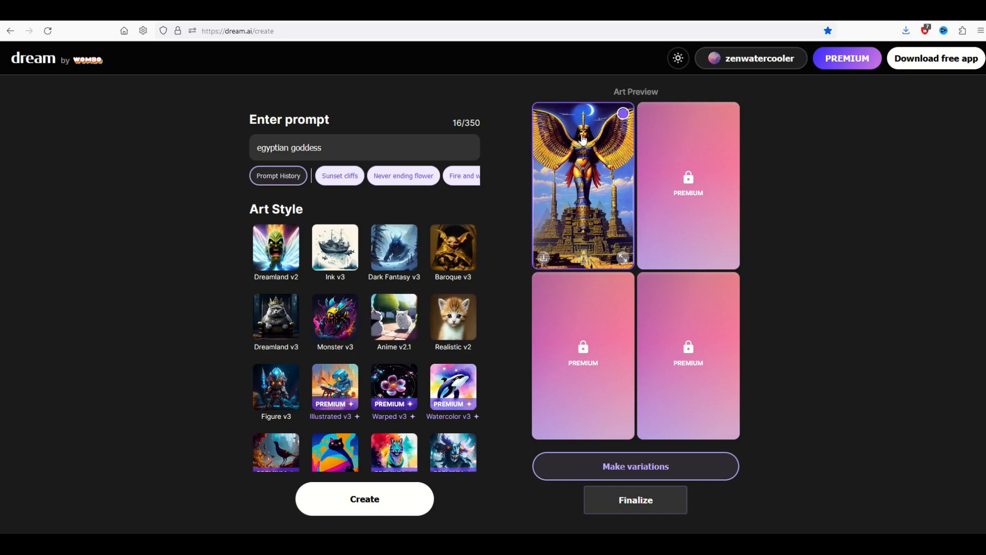
# - Re-render 'egyptian goddess' to get a winged goddess with a staff before pyramids, viewed enlarged
pyautogui.click(364, 499)
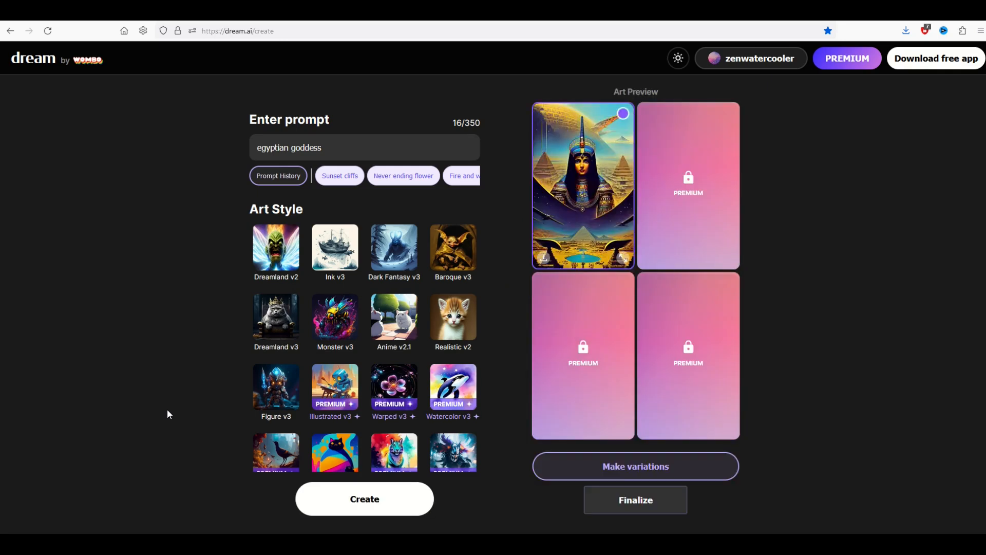
pyautogui.click(581, 184)
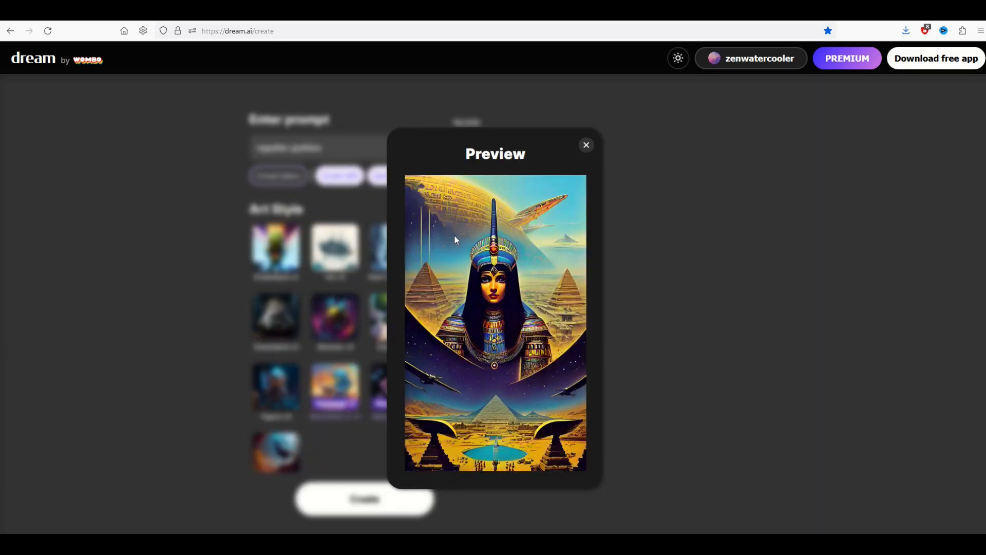
pyautogui.click(586, 144)
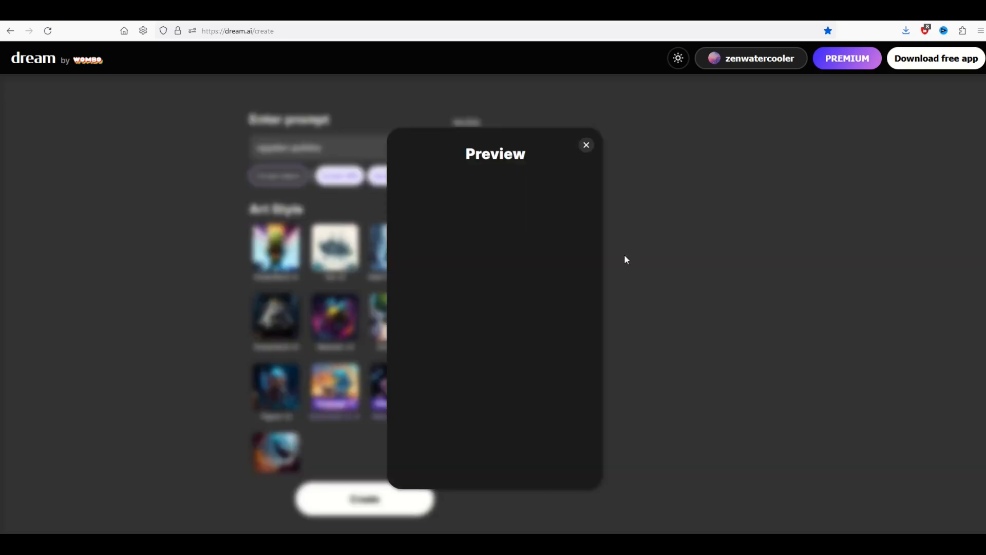
pyautogui.click(586, 145)
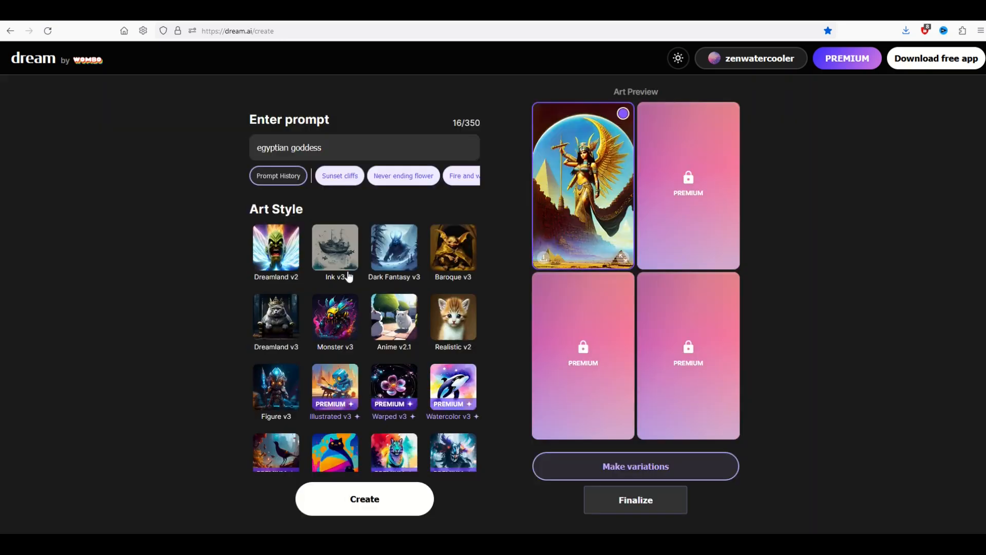
pyautogui.moveTo(72, 122)
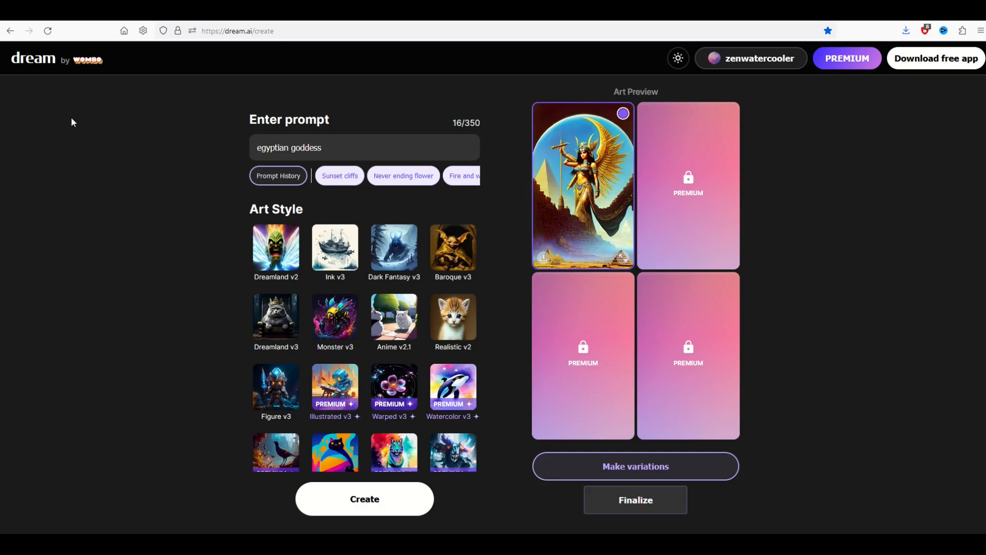
# - Render the goddess in Dark Fantasy v3, inspect it enlarged, and download it as dream_TradingCard
pyautogui.scroll(-3)
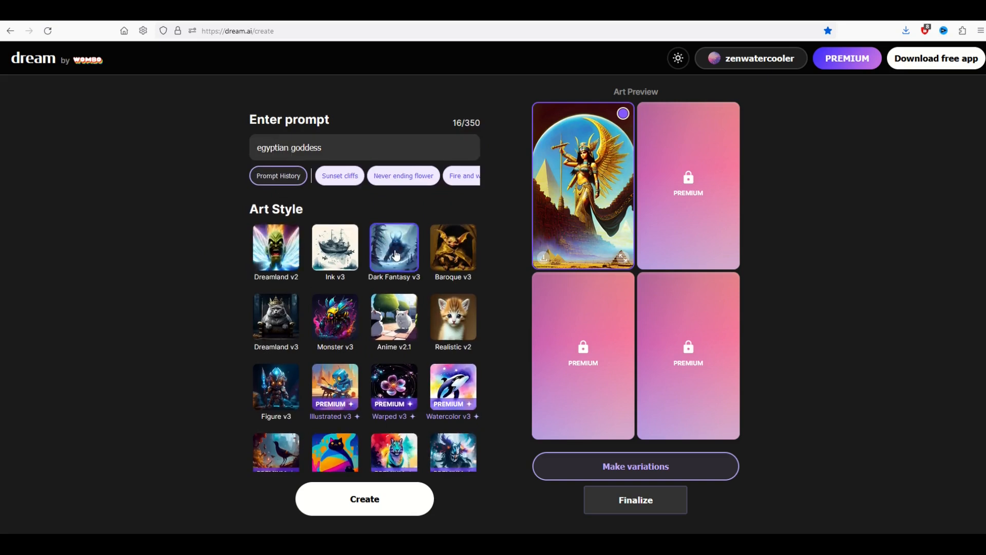
pyautogui.click(364, 499)
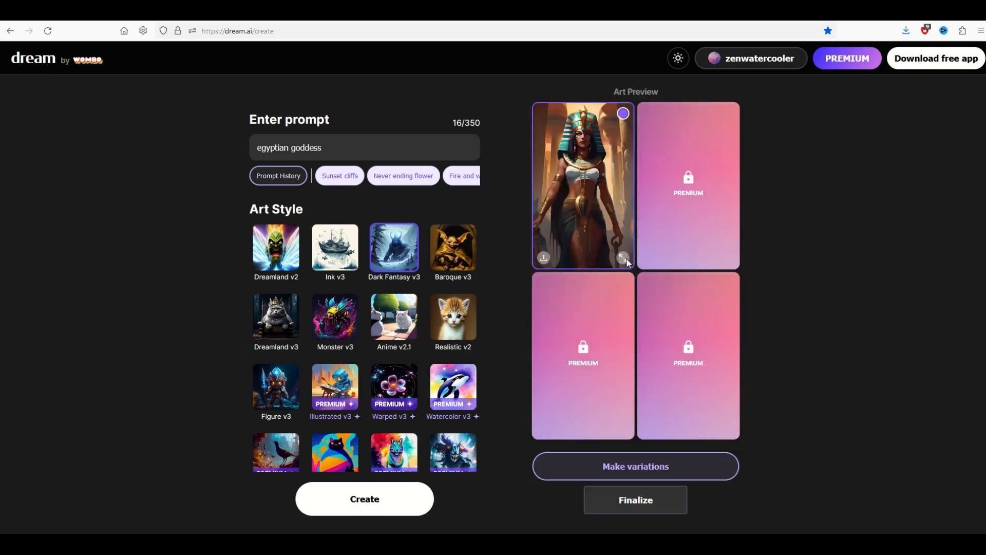
pyautogui.click(622, 259)
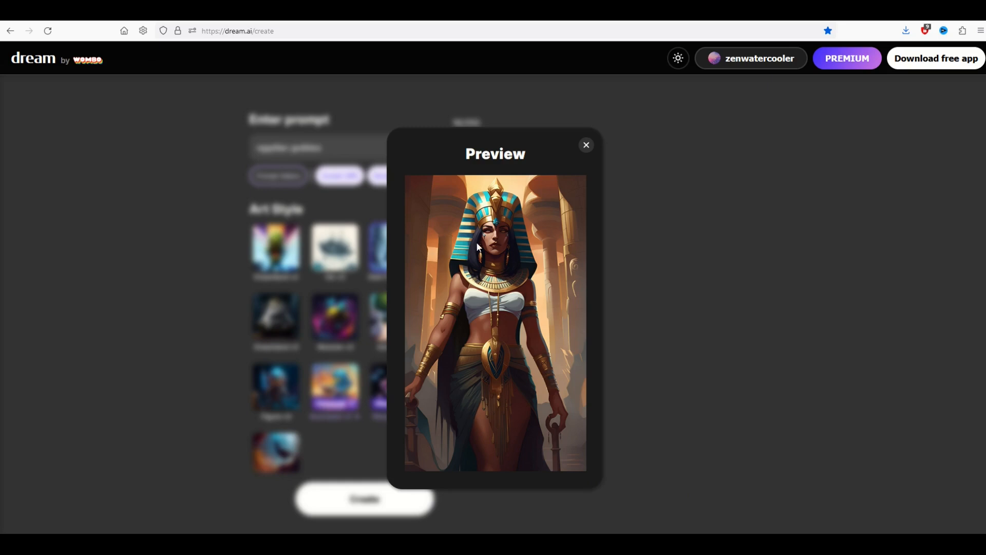
pyautogui.moveTo(560, 153)
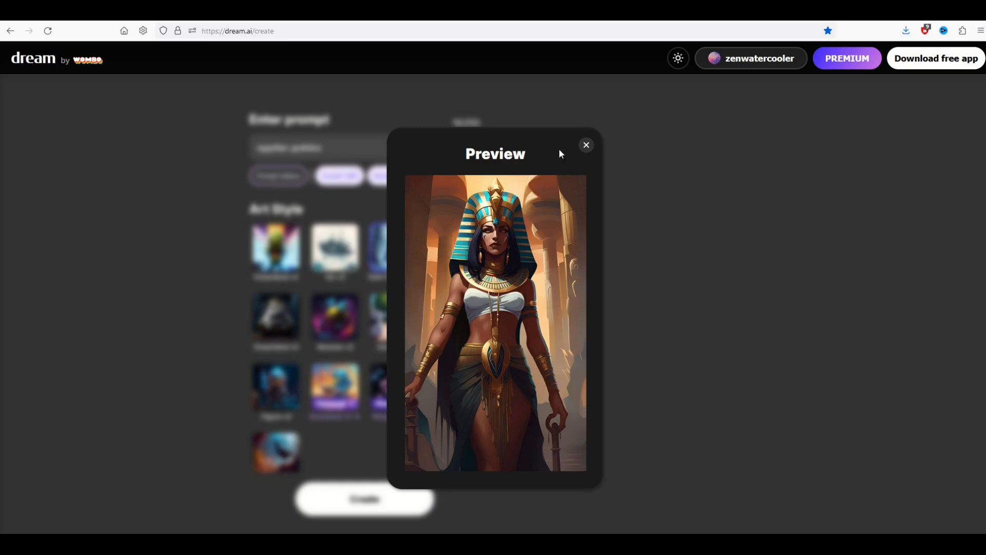
pyautogui.click(585, 145)
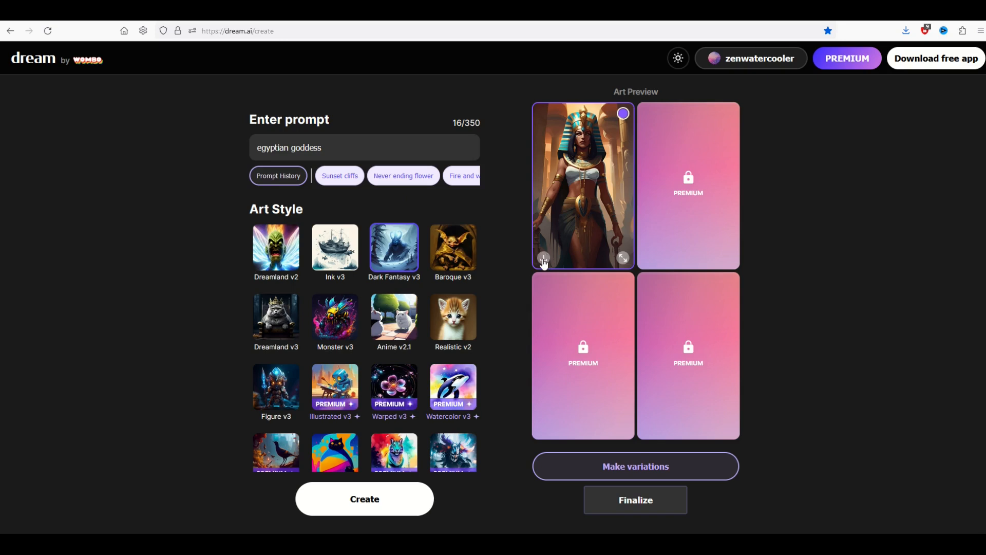
pyautogui.click(544, 259)
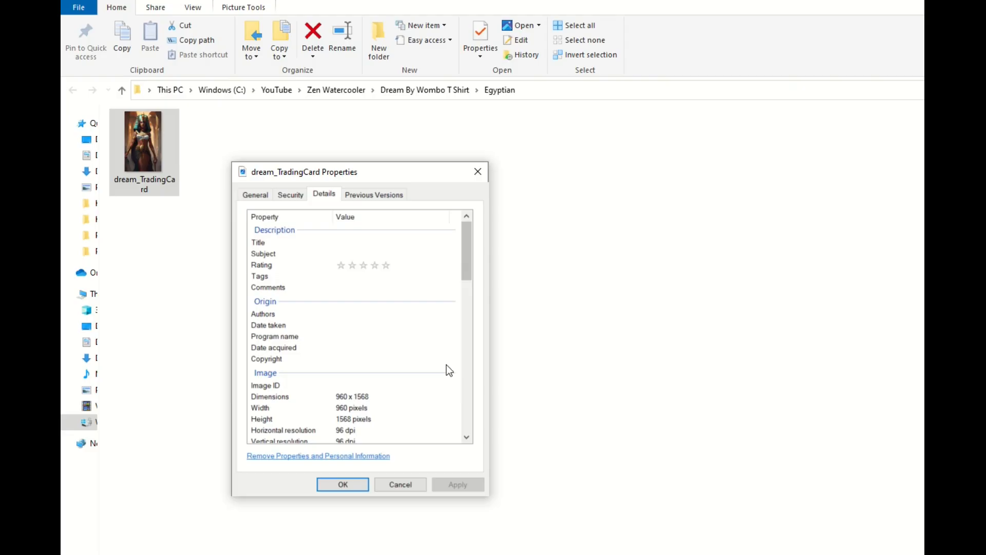
pyautogui.moveTo(321, 326)
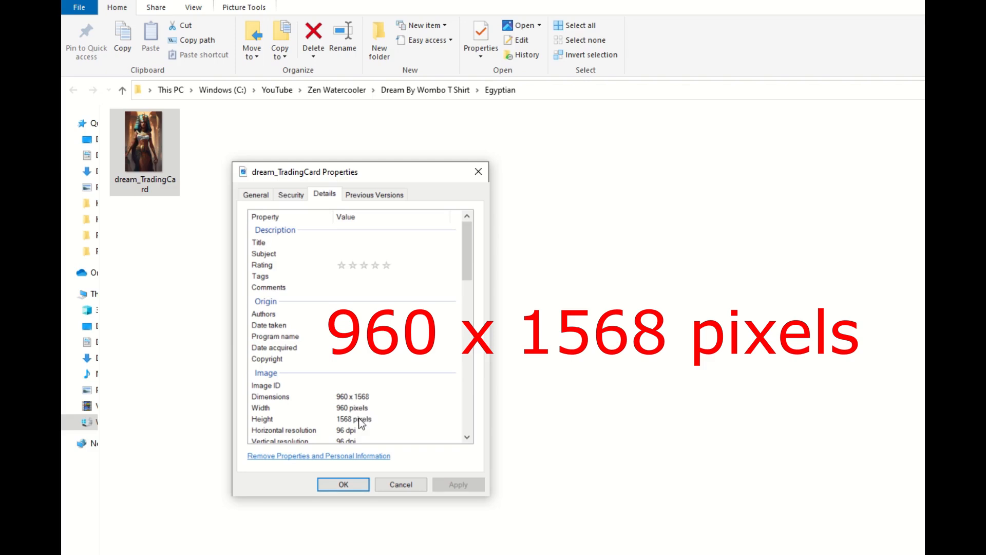
# - Scroll the ImageResizer.com upload page after confirming dream_TradingCard is 960 x 1568 pixels
pyautogui.scroll(-3)
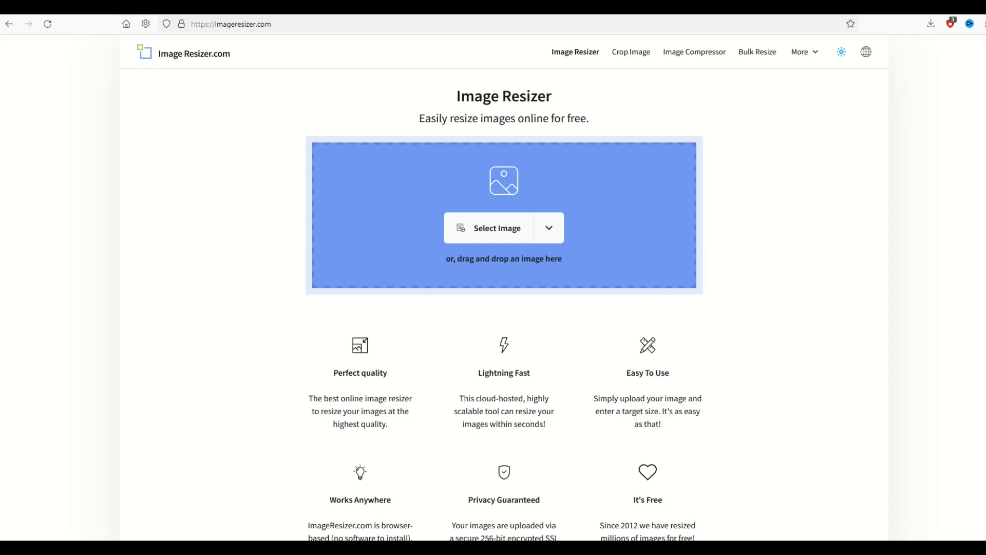
pyautogui.moveTo(117, 122)
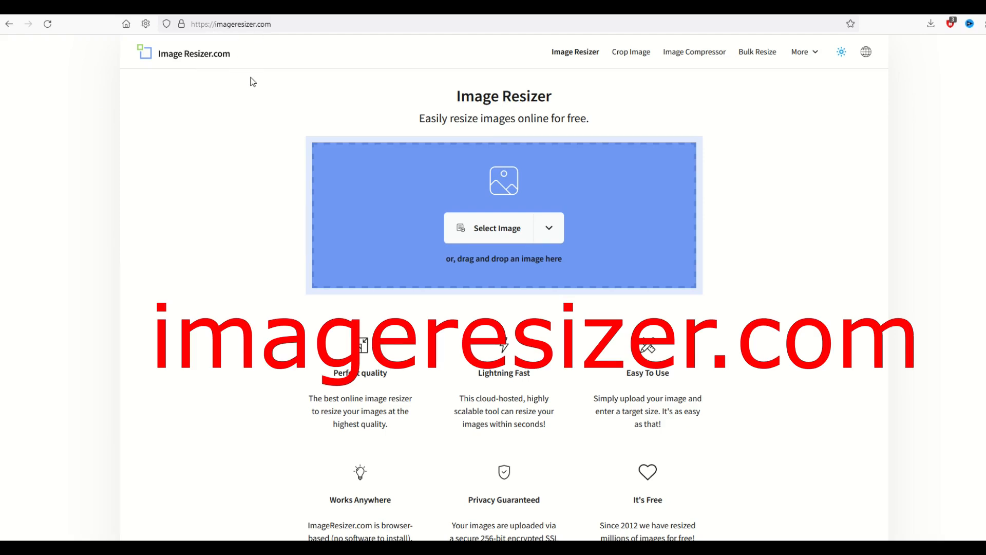
pyautogui.moveTo(476, 182)
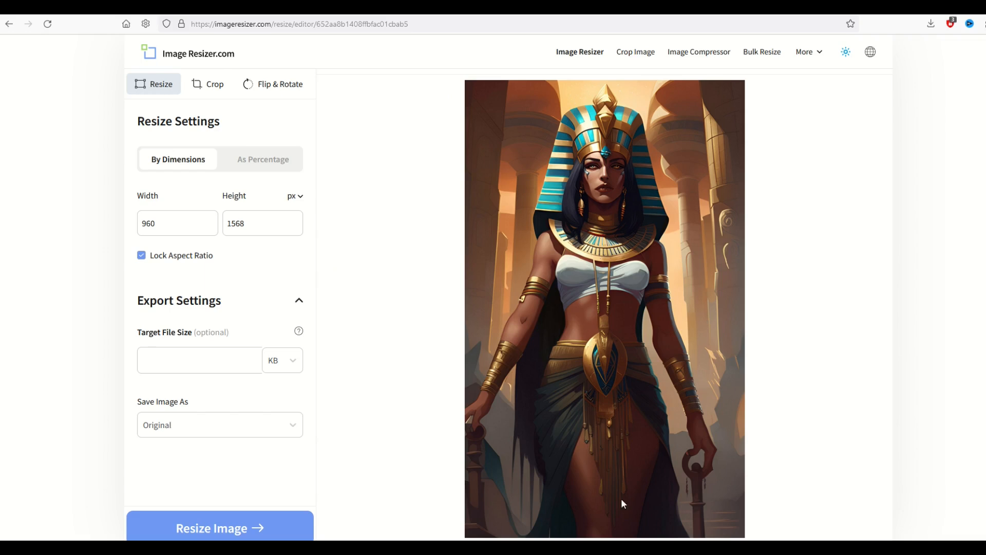
pyautogui.moveTo(631, 153)
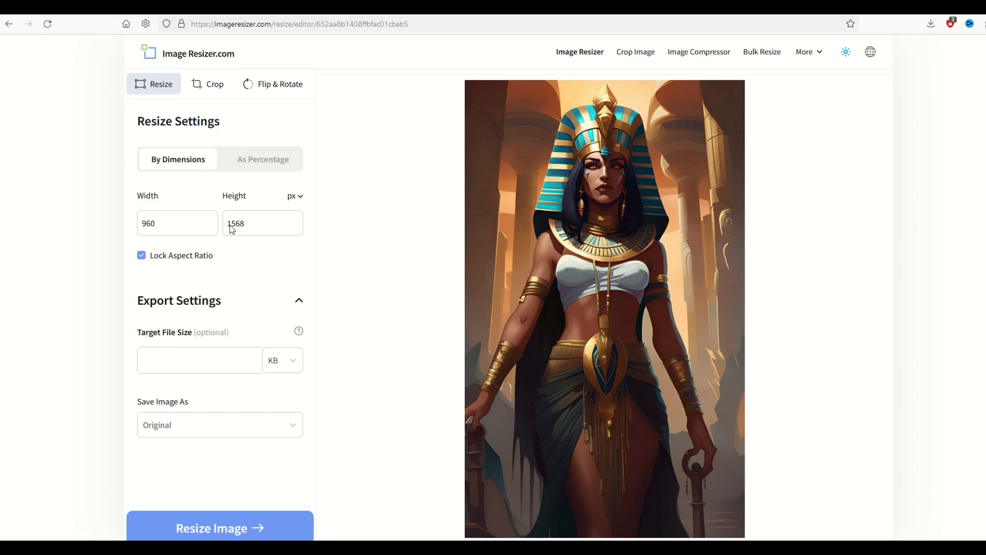
# - Set resizing As Percentage and settle the size slider on 200% after trying 162% and 80%
pyautogui.click(263, 158)
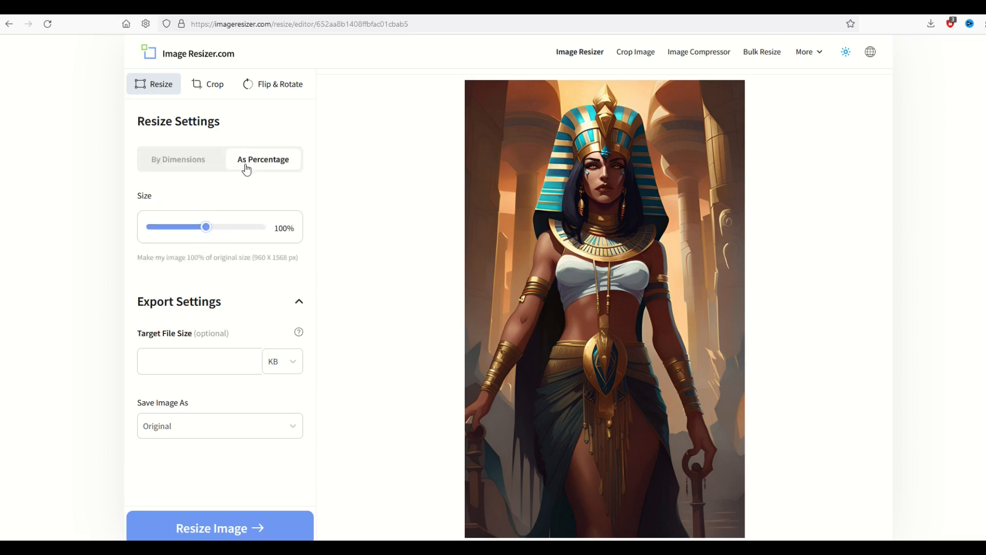
pyautogui.moveTo(206, 226); pyautogui.dragTo(260, 226)
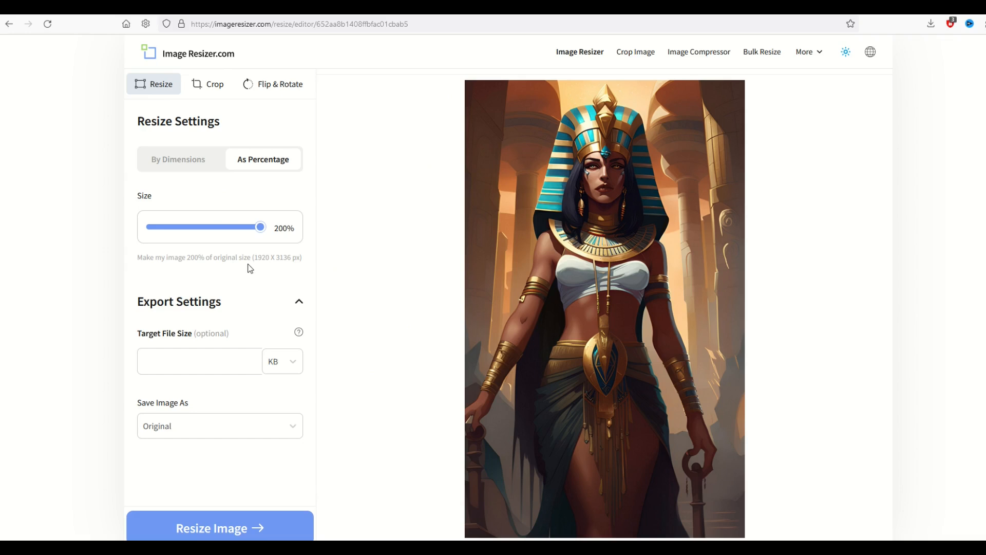
pyautogui.moveTo(193, 265)
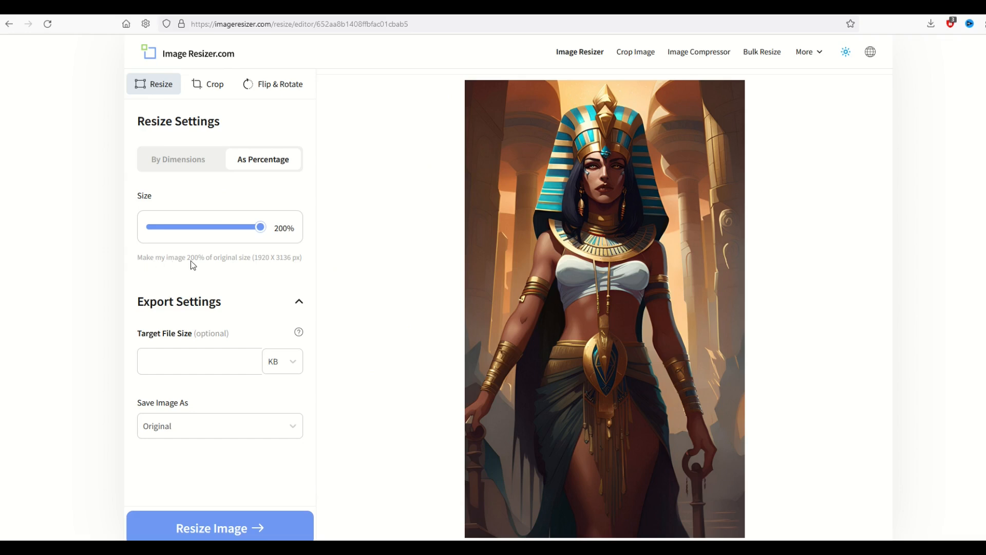
pyautogui.moveTo(269, 264)
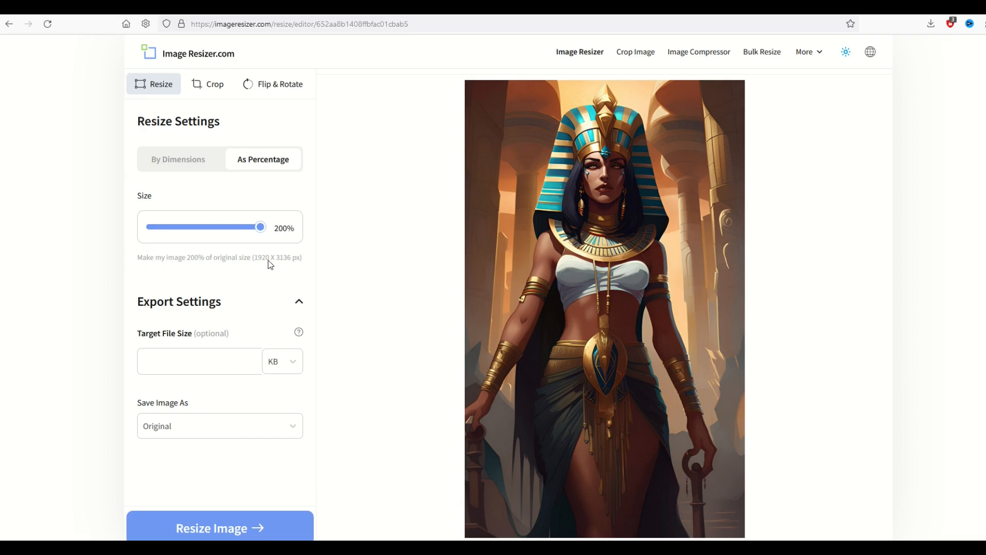
pyautogui.moveTo(259, 227); pyautogui.dragTo(238, 227)
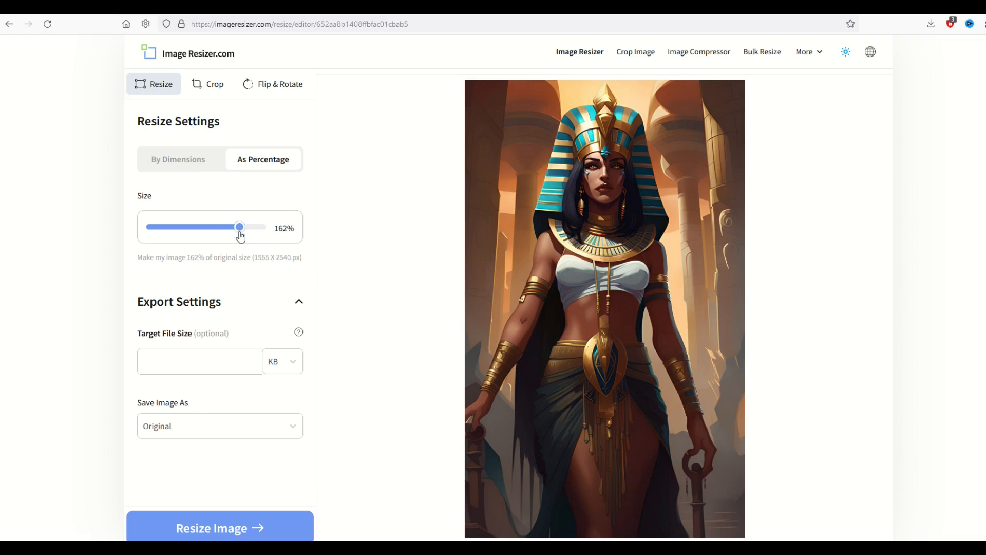
pyautogui.moveTo(240, 226); pyautogui.dragTo(197, 226)
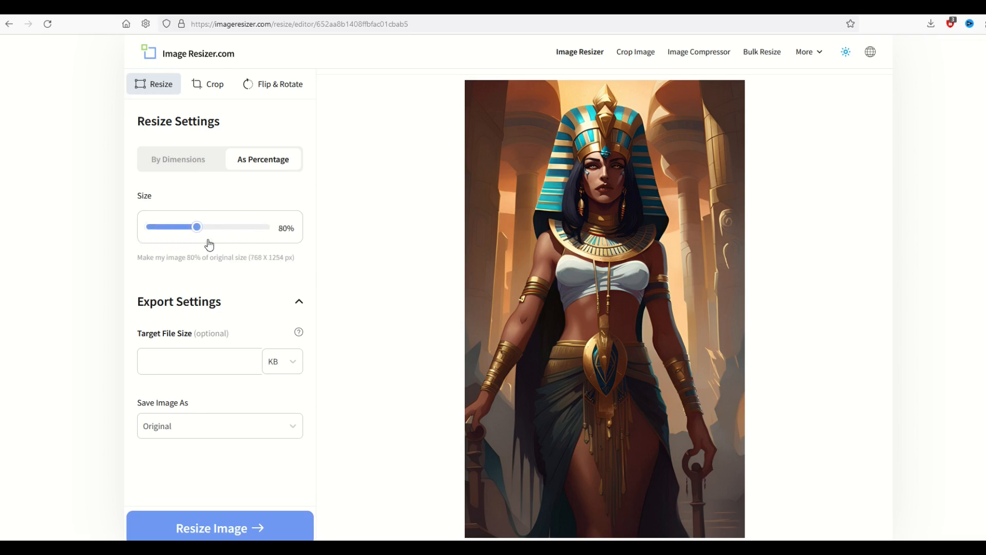
pyautogui.moveTo(197, 226); pyautogui.dragTo(260, 226)
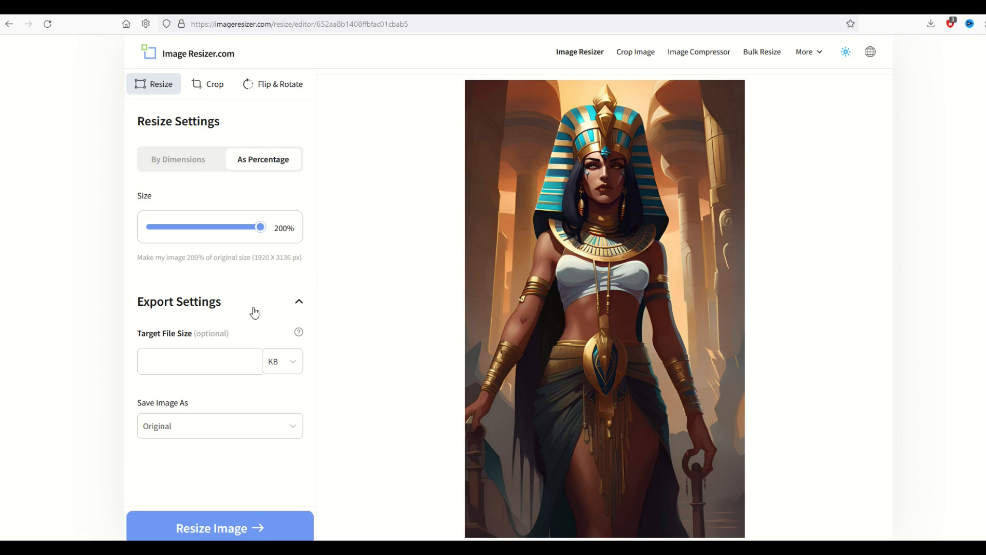
# - Resize the goddess image to 1920 x 3136 and save it as dream_TradingCard BIG
pyautogui.click(220, 528)
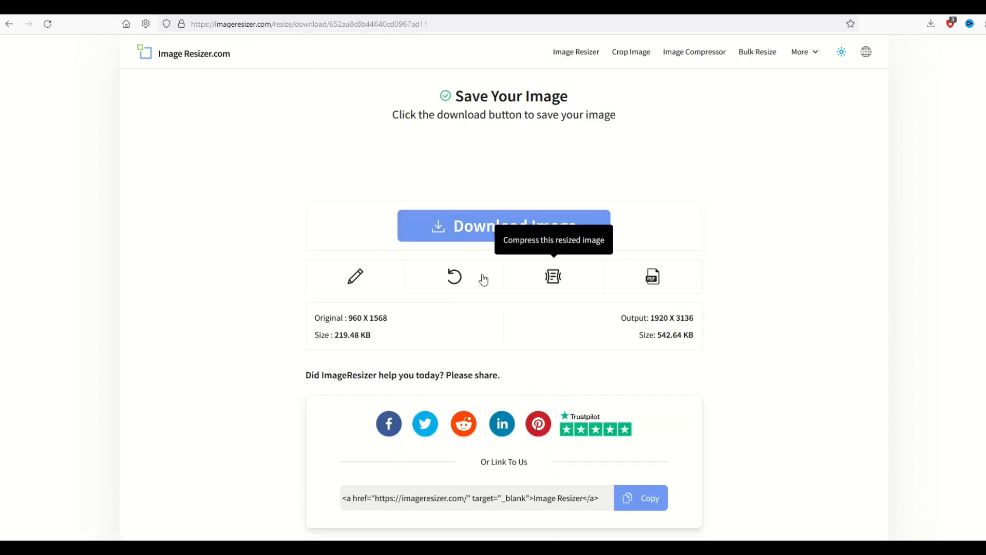
pyautogui.click(504, 225)
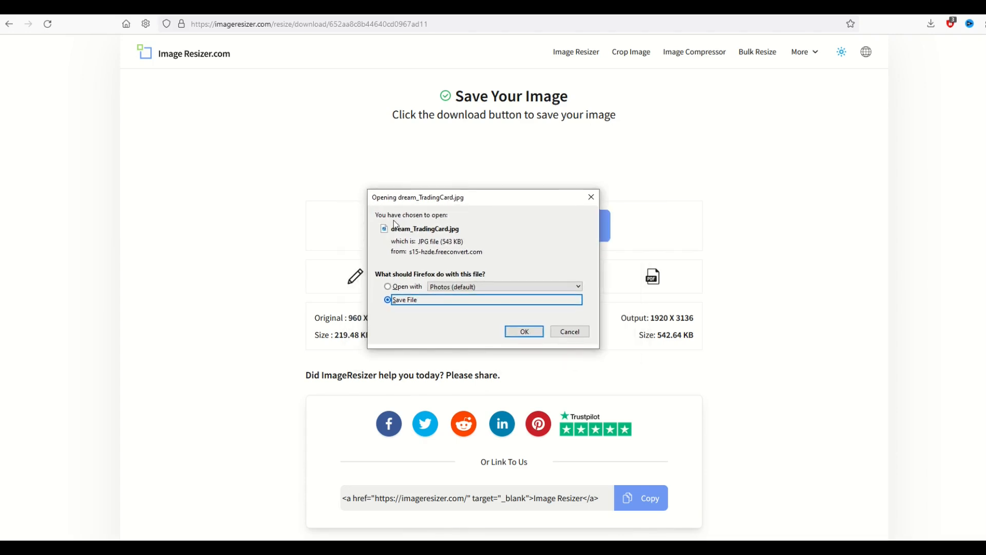
pyautogui.click(523, 332)
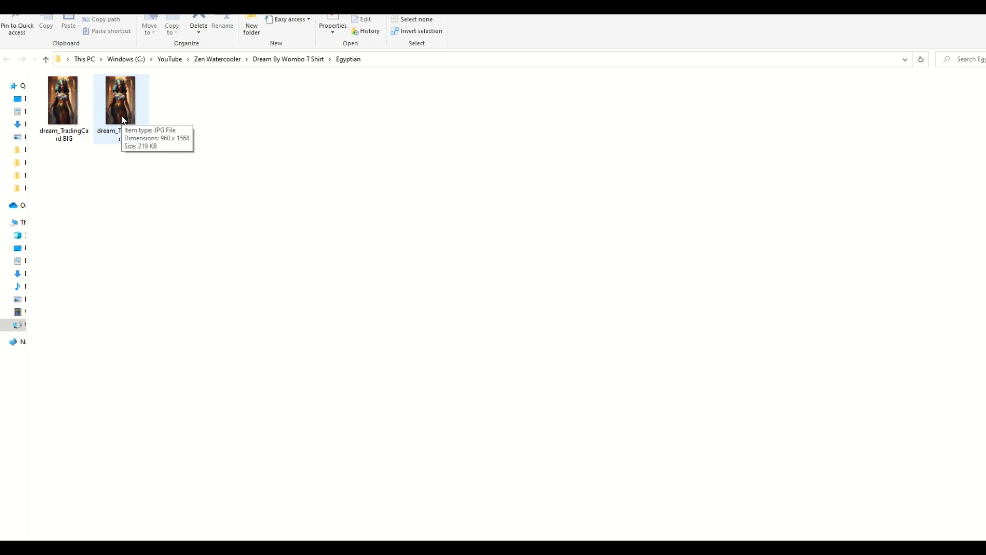
pyautogui.moveTo(87, 198)
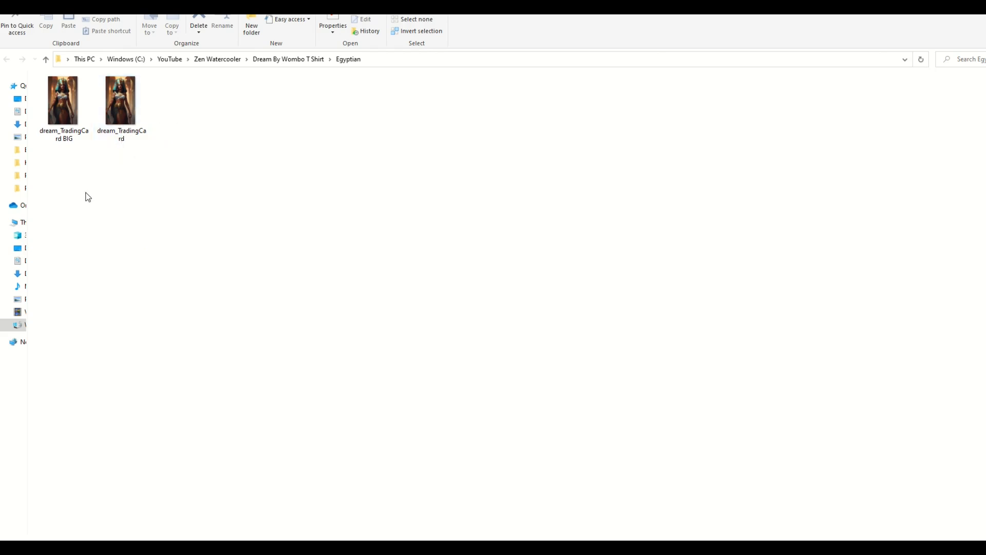
pyautogui.moveTo(63, 99)
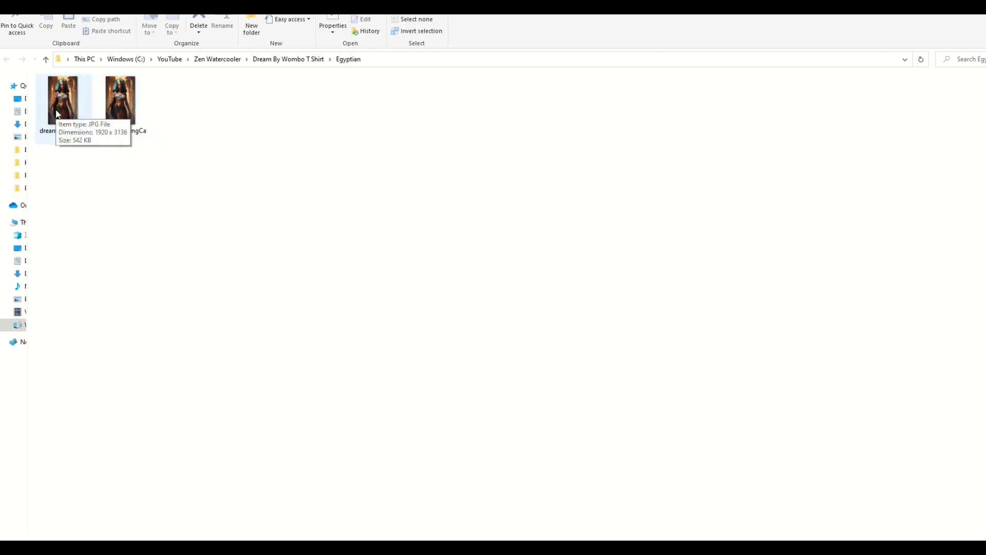
# - View the properties of dream_TradingCard BIG, confirming its 1920 x 3136 pixel size
pyautogui.rightClick(63, 101)
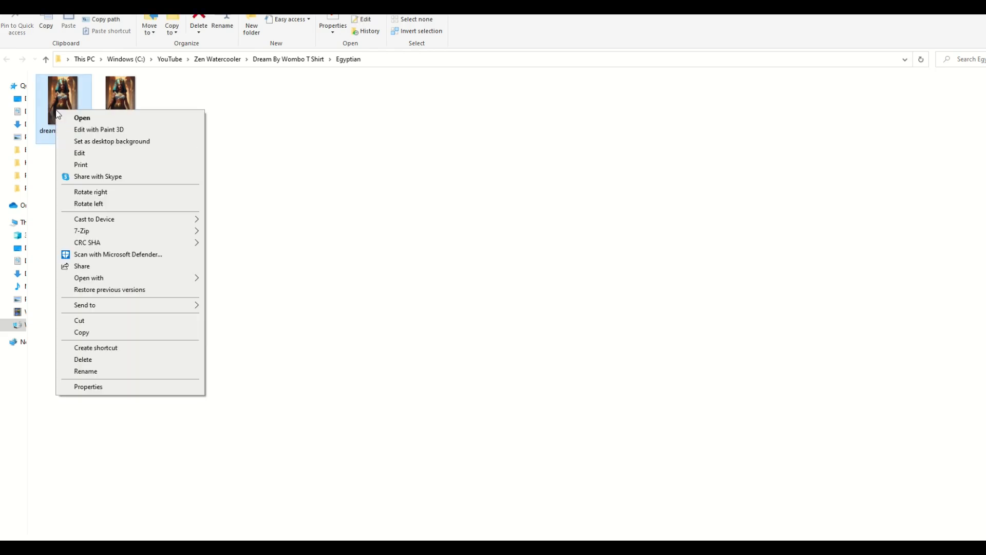
pyautogui.click(88, 386)
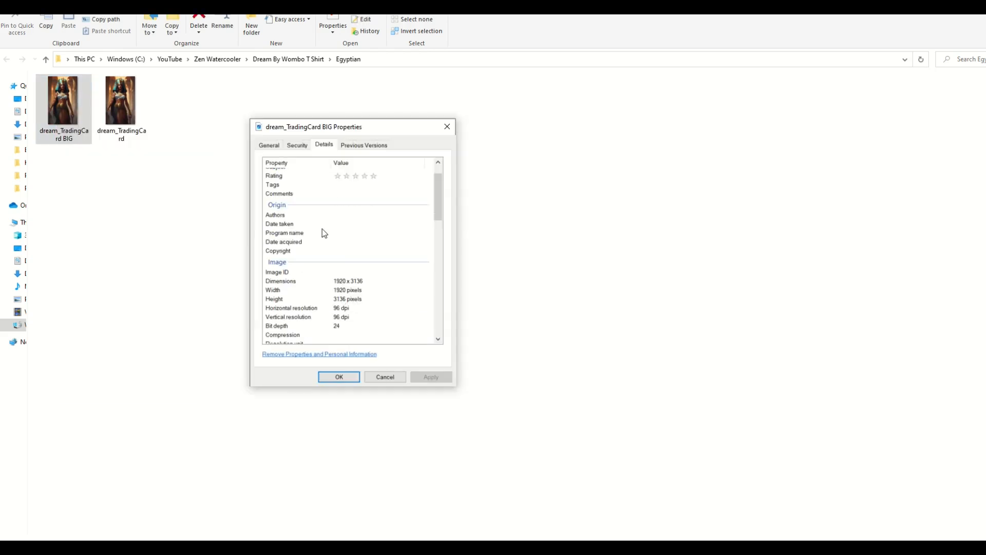
pyautogui.moveTo(447, 127)
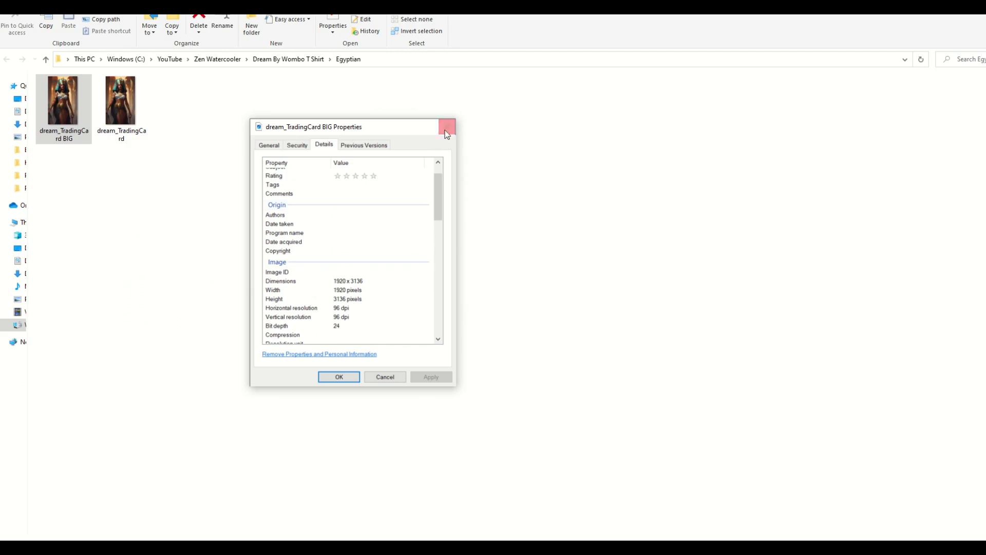
pyautogui.moveTo(430, 151)
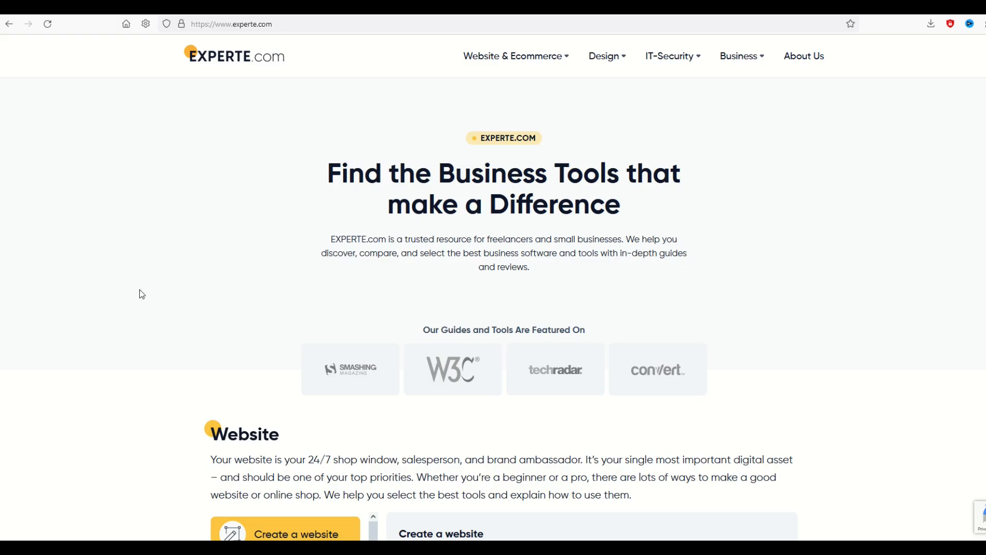
pyautogui.moveTo(226, 259)
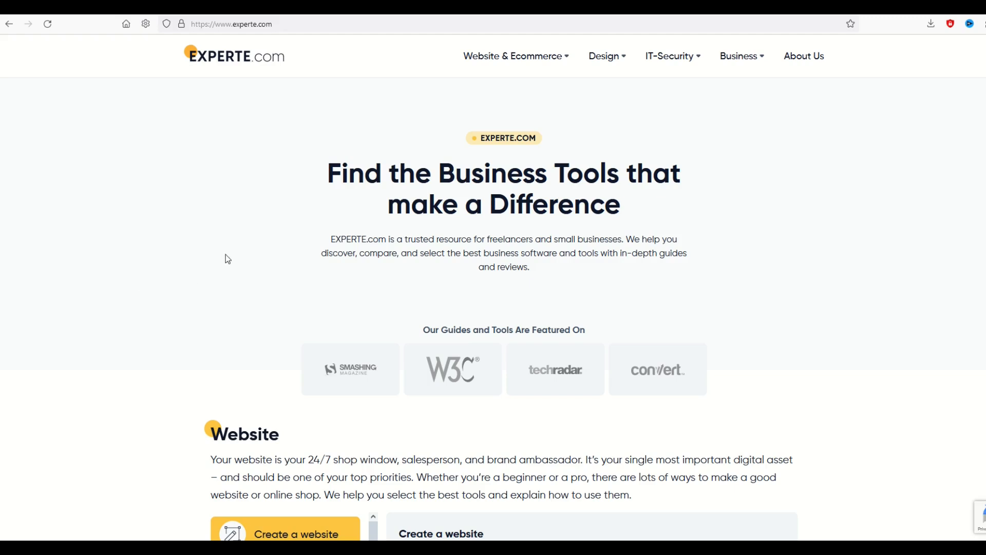
pyautogui.moveTo(197, 95)
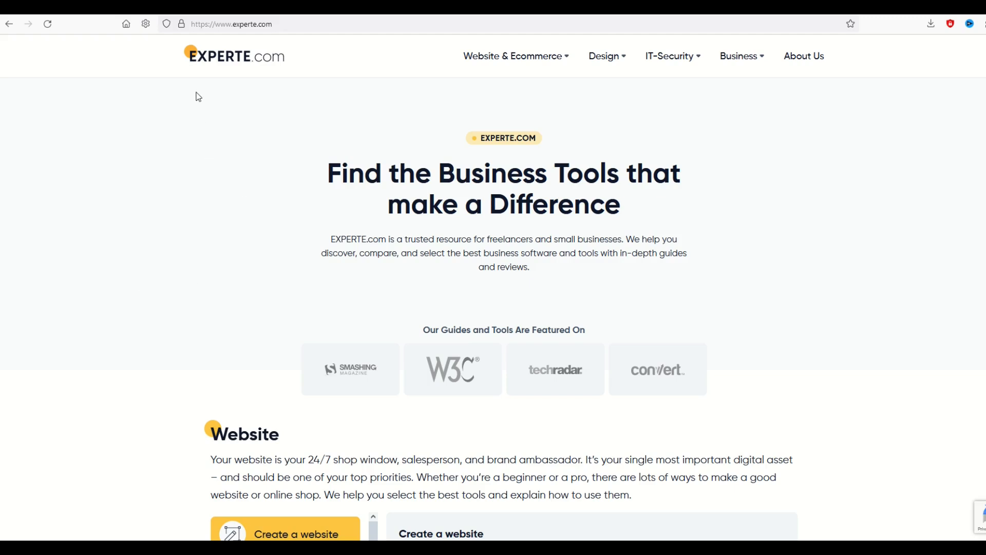
pyautogui.moveTo(248, 111)
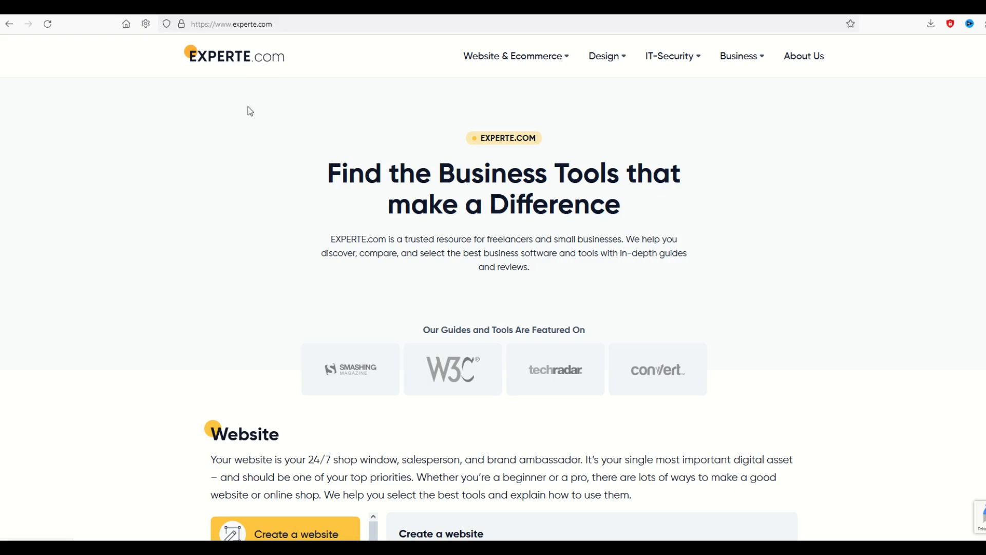
# - Reach the Background Remover through EXPERTE.com's Design Tools to cut out the goddess figure
pyautogui.click(604, 56)
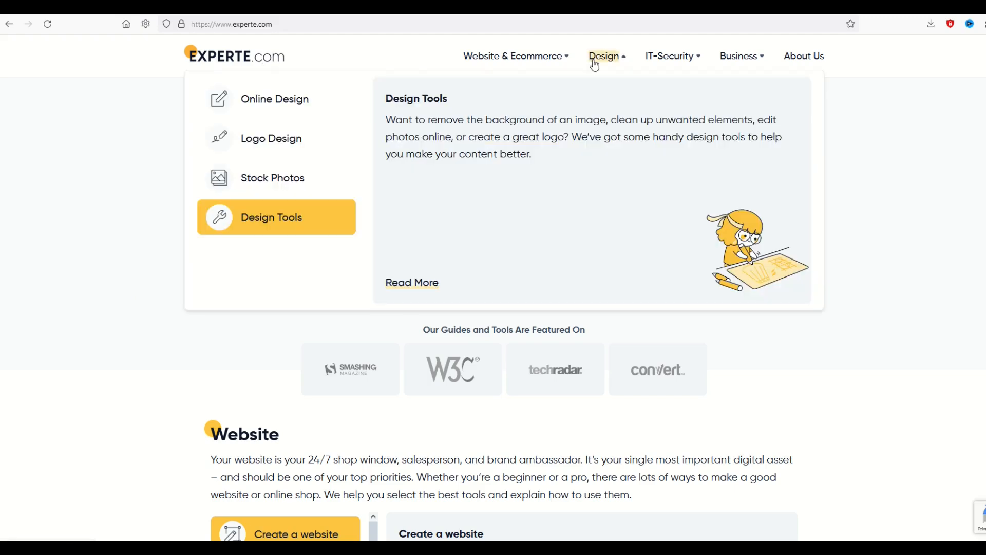
pyautogui.moveTo(271, 217)
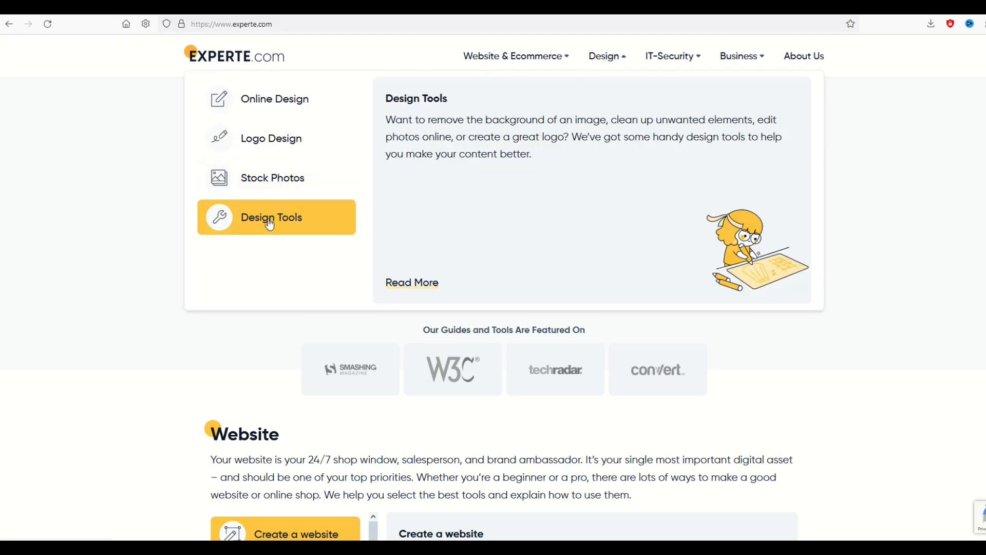
pyautogui.click(271, 217)
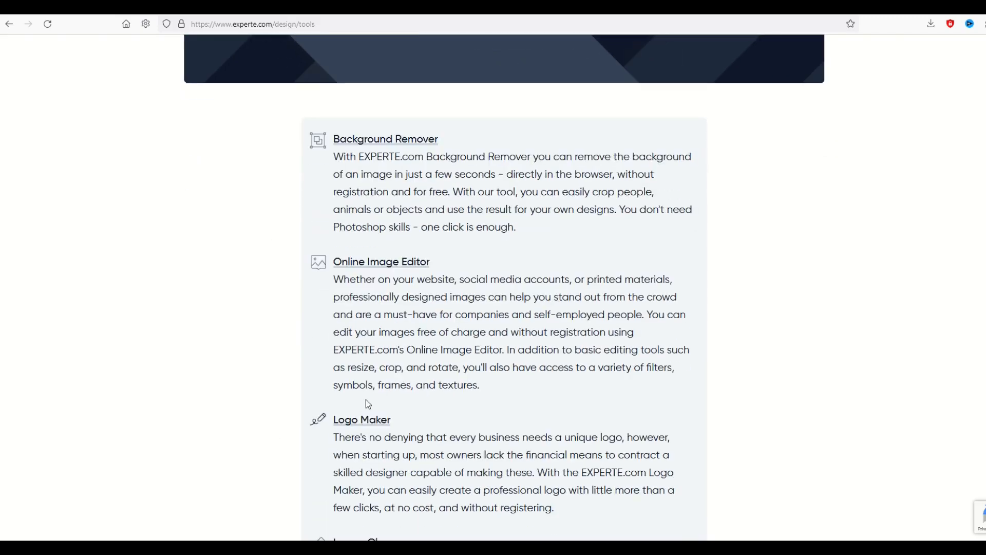
pyautogui.moveTo(386, 139)
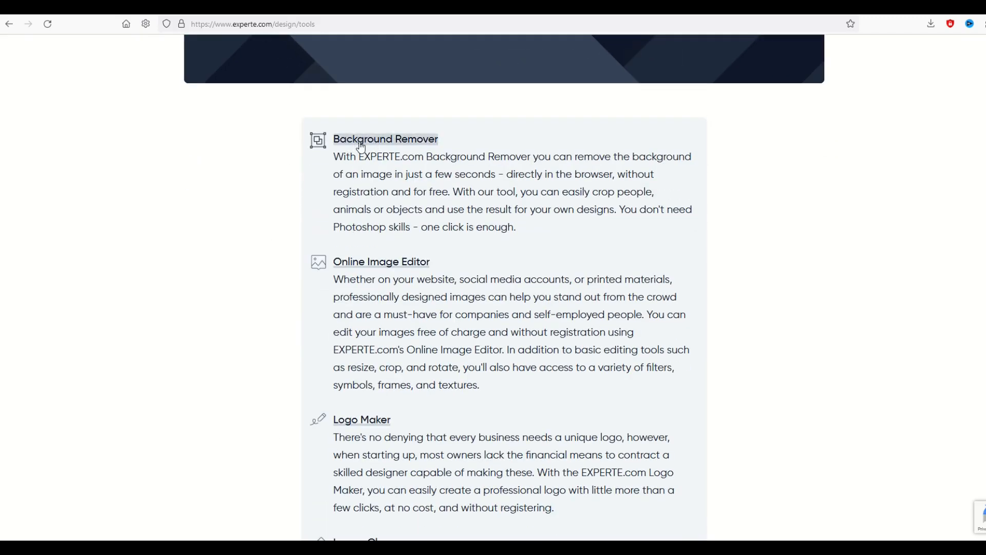
pyautogui.click(386, 139)
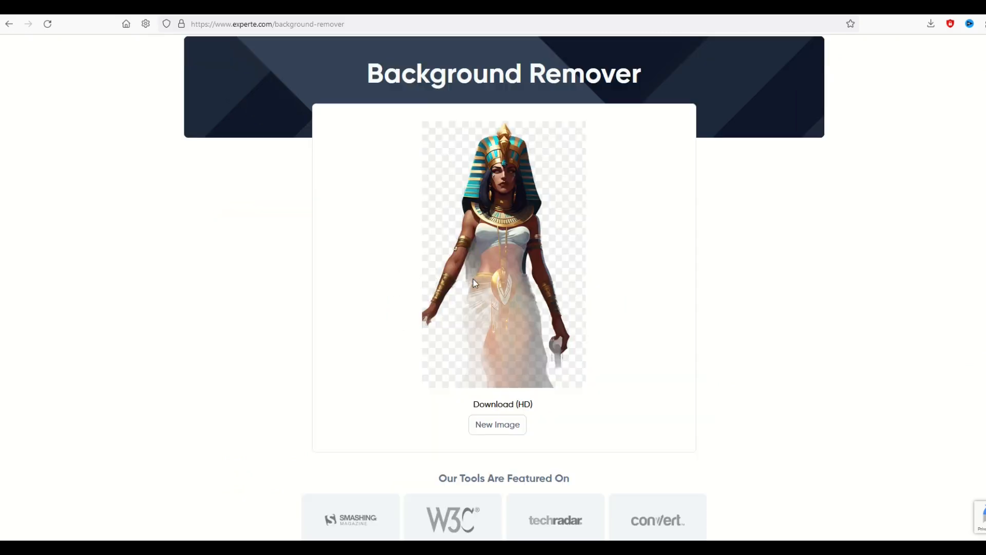
pyautogui.moveTo(526, 305)
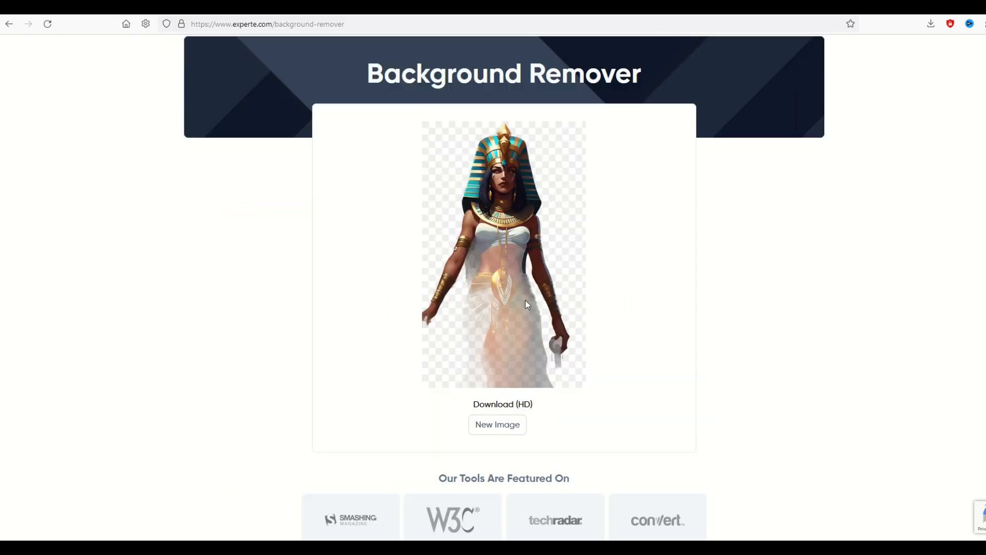
pyautogui.moveTo(370, 305)
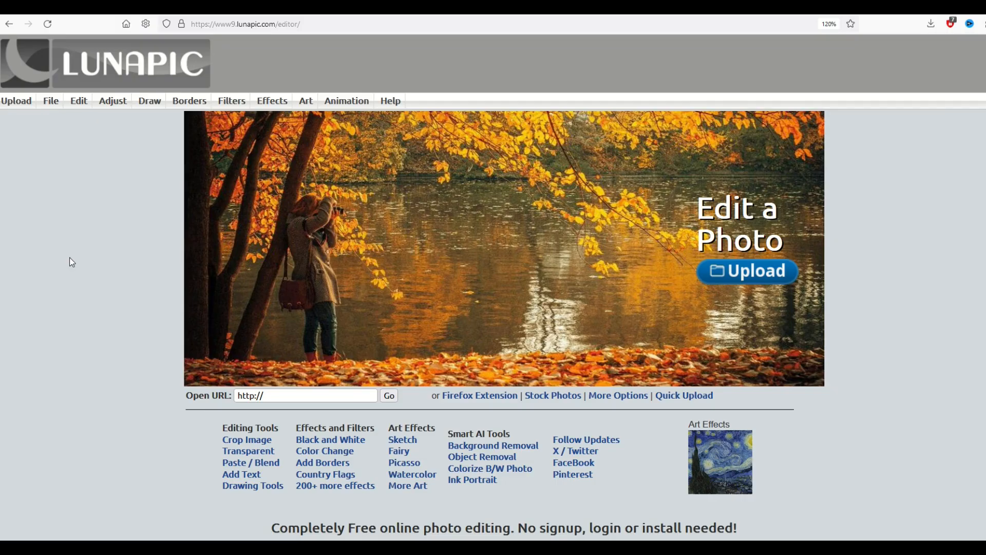
# - Upload the goddess image to LunaPic and apply Auto Background Removal to leave her on transparency
pyautogui.click(78, 101)
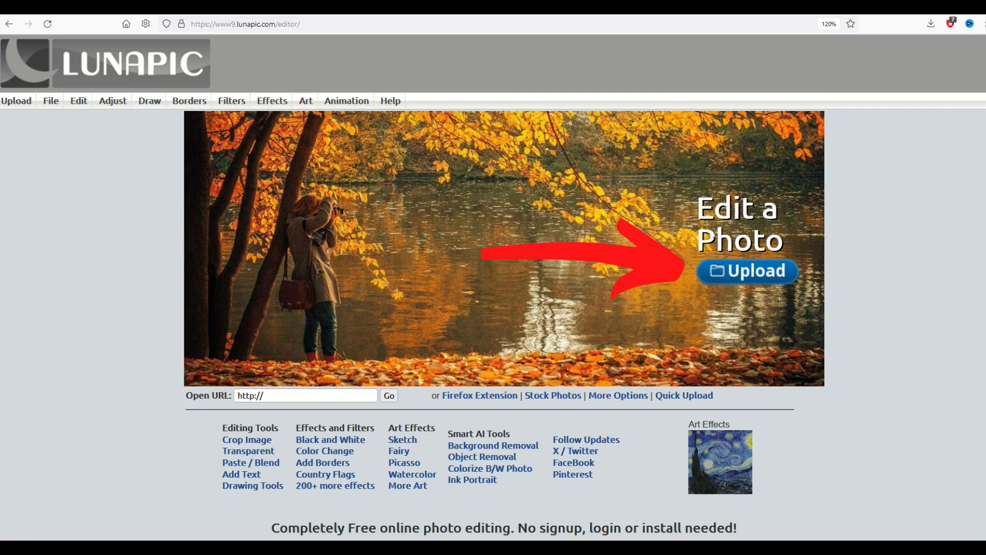
pyautogui.click(747, 271)
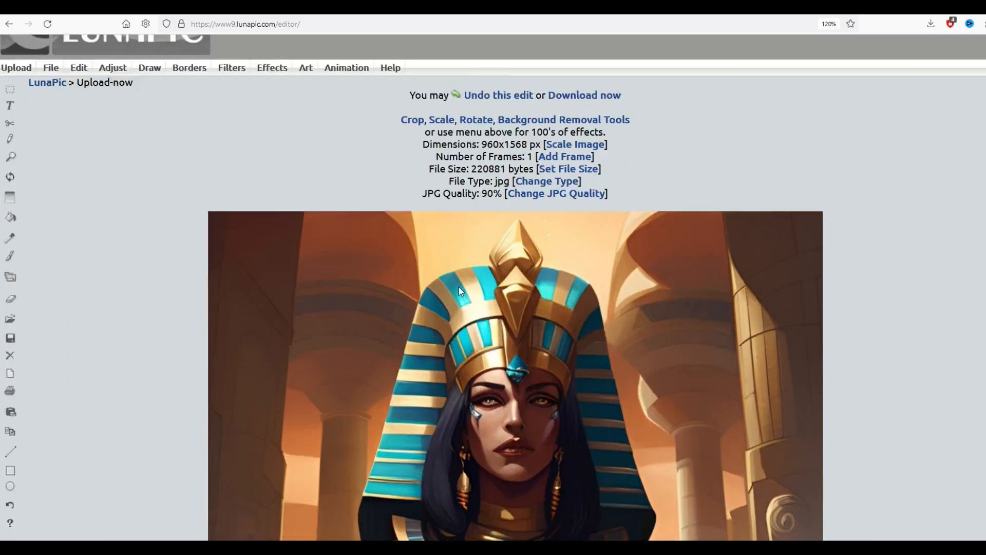
pyautogui.scroll(3)
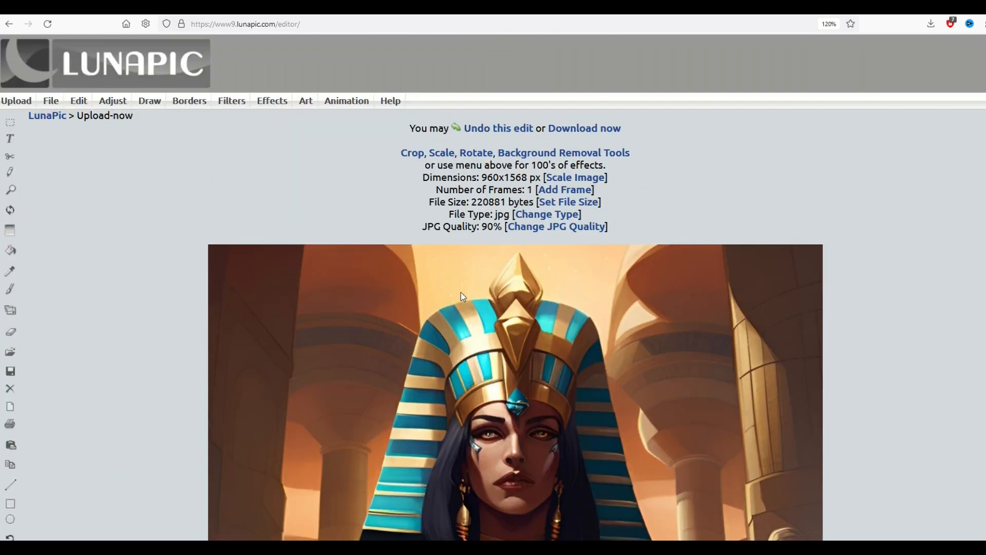
pyautogui.click(78, 100)
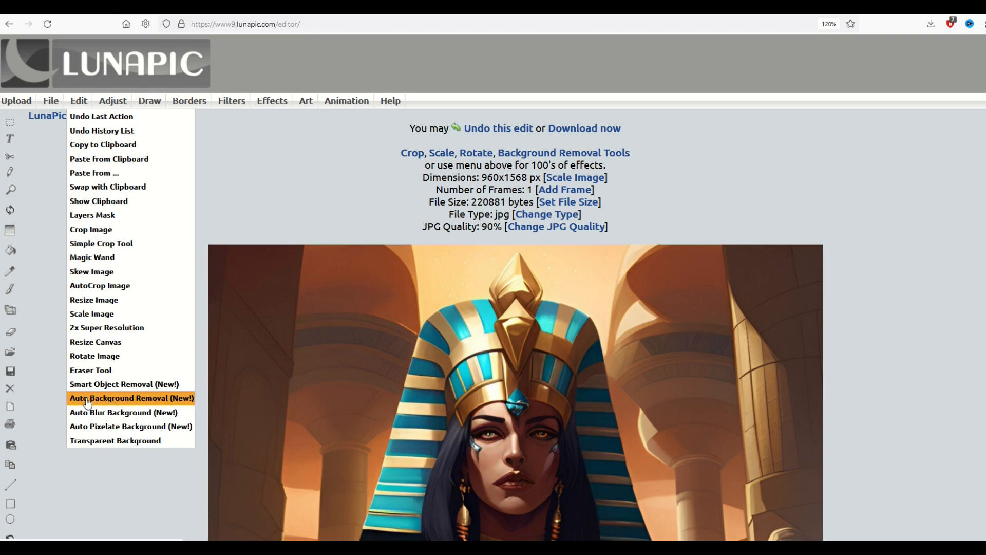
pyautogui.click(131, 398)
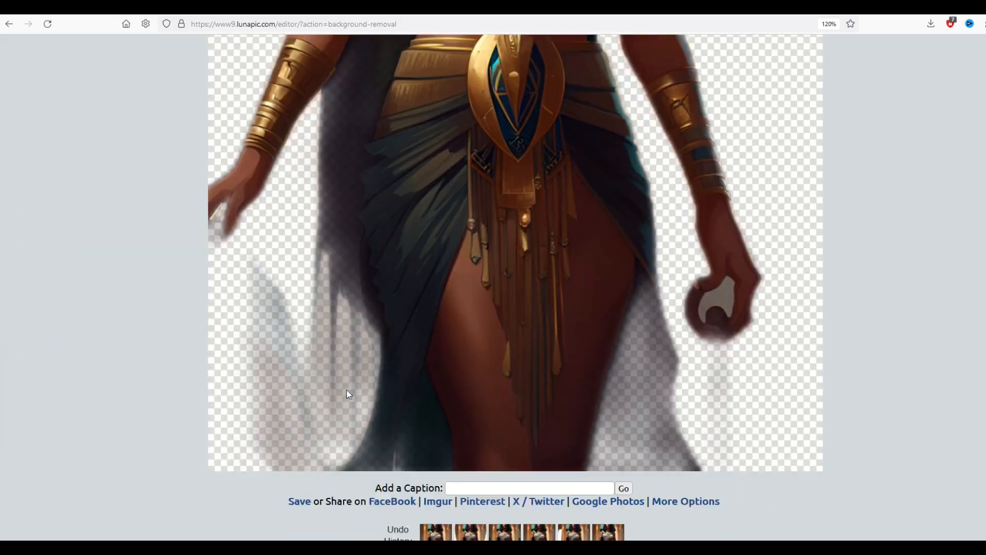
# - Save the transparent goddess cutout from LunaPic as a PNG file
pyautogui.scroll(-3)
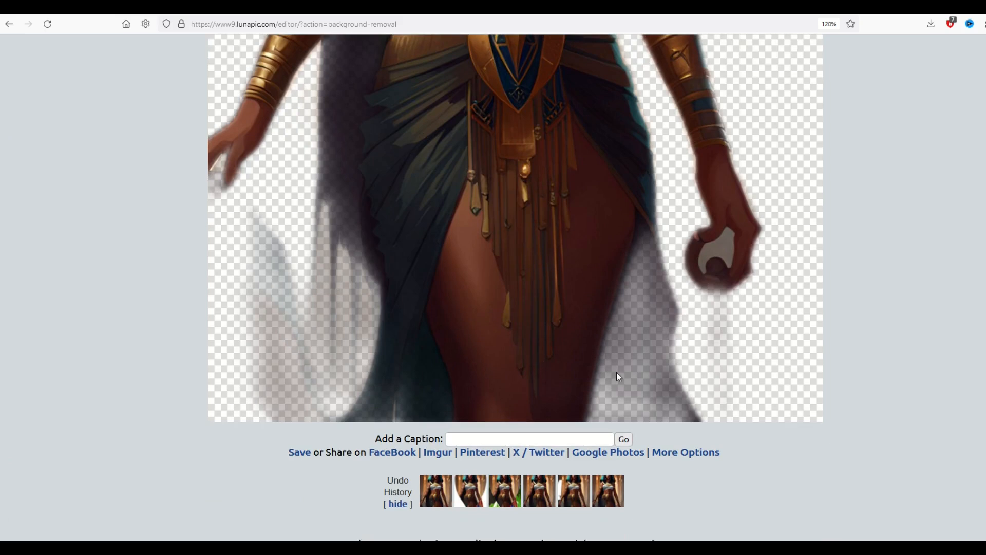
pyautogui.scroll(3)
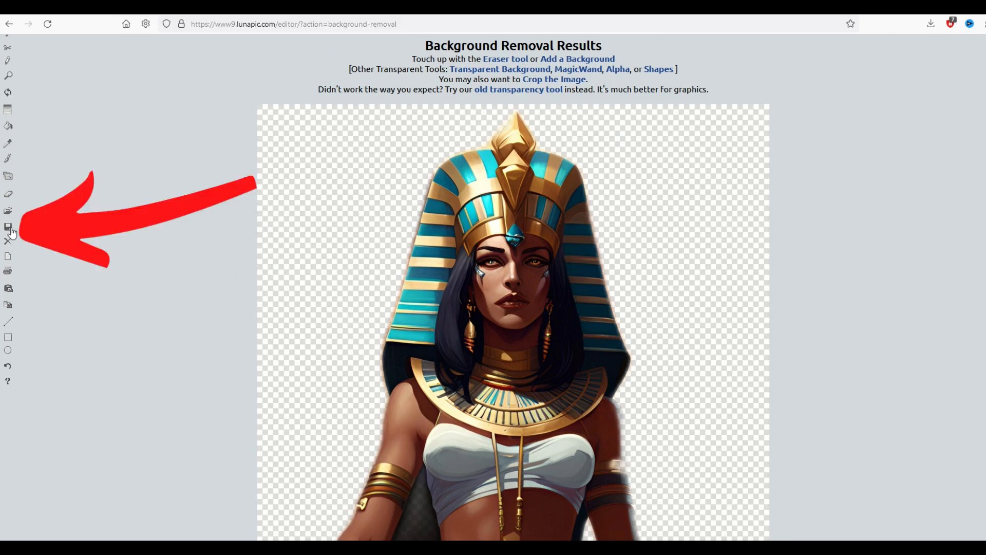
pyautogui.moveTo(8, 228)
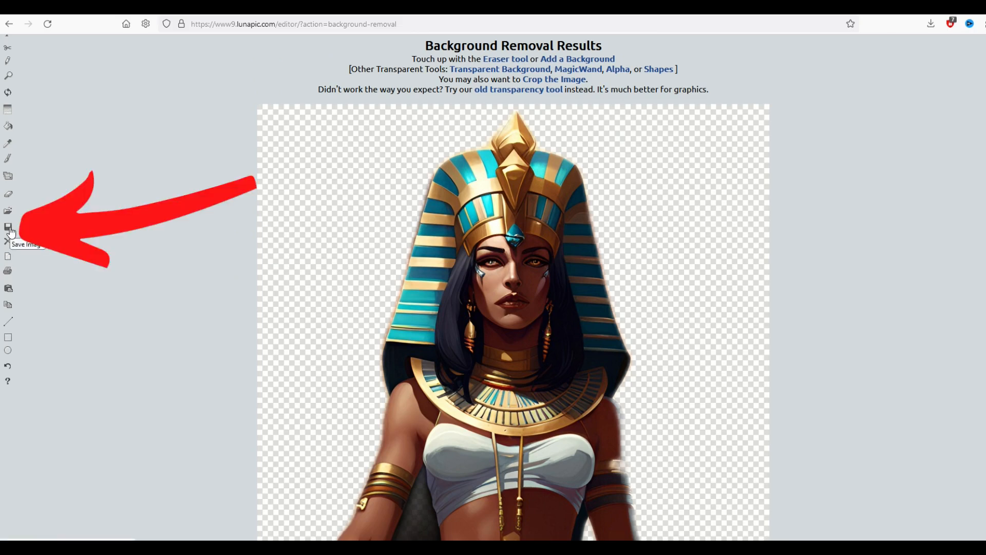
pyautogui.click(8, 227)
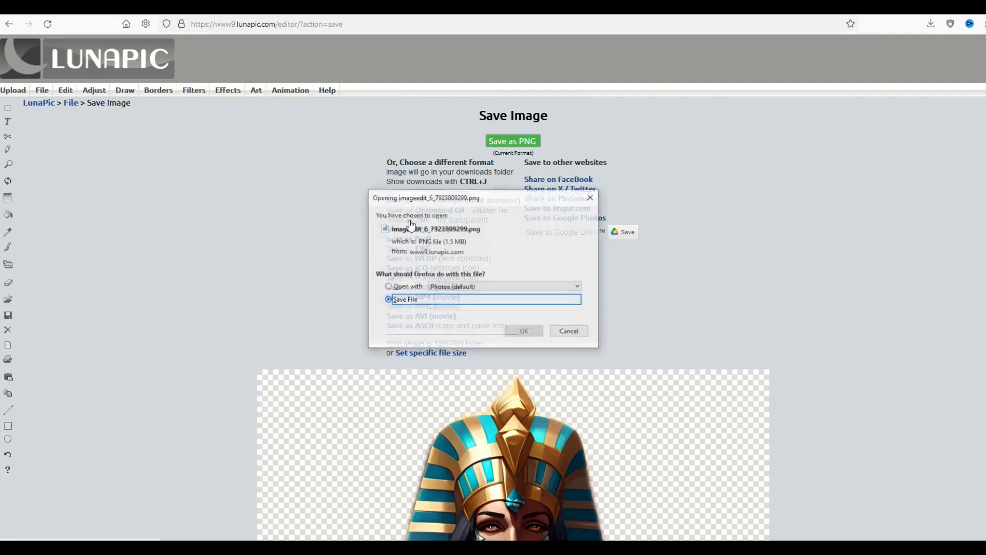
pyautogui.click(523, 330)
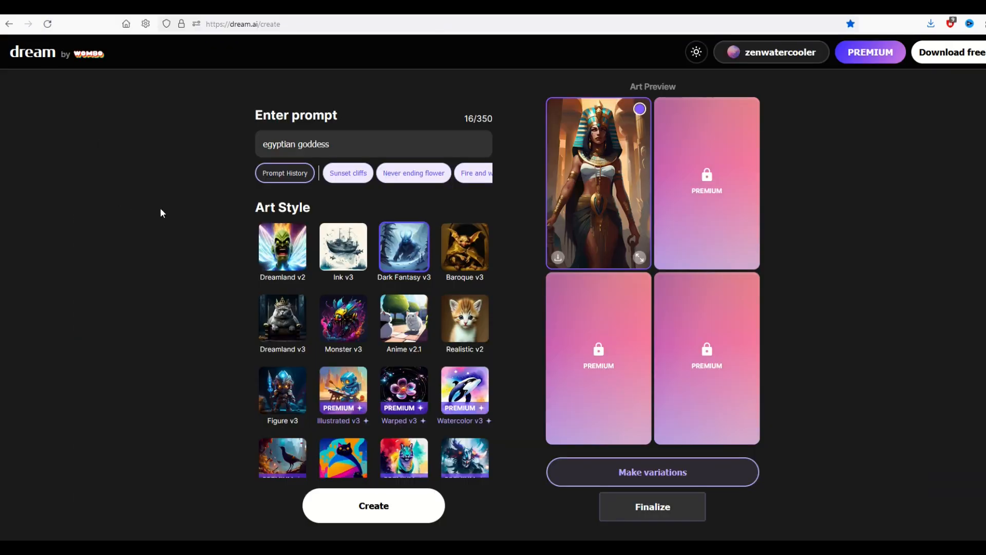
pyautogui.moveTo(517, 350)
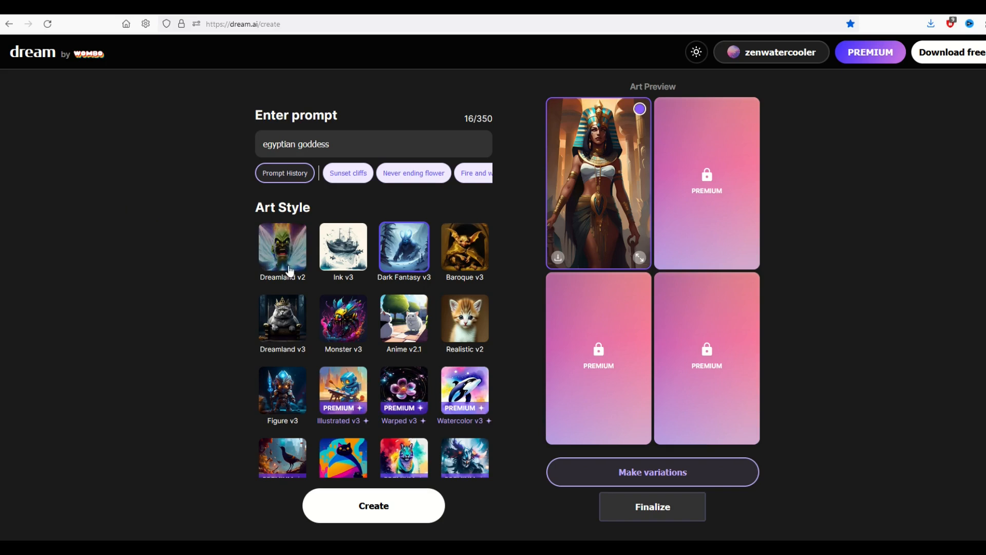
pyautogui.scroll(-3)
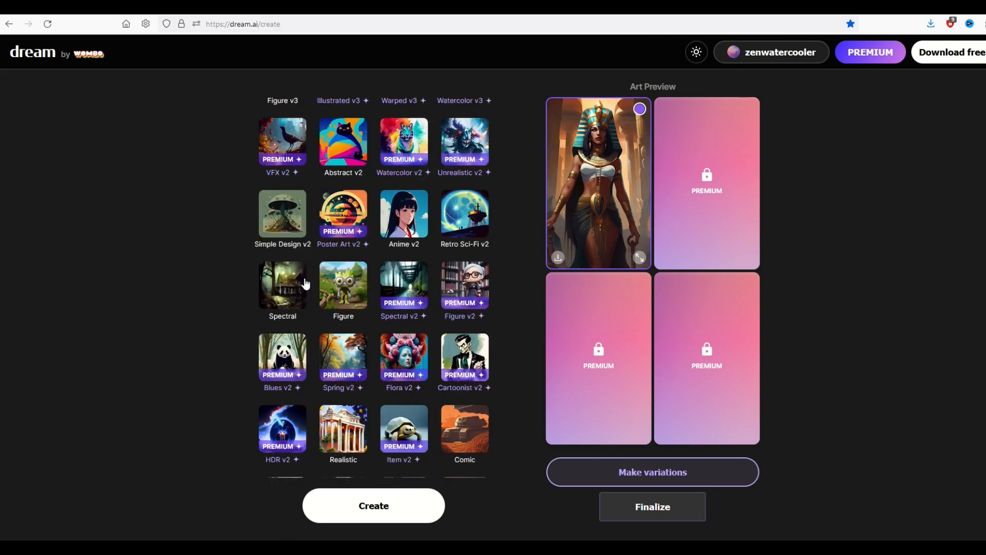
pyautogui.scroll(-3)
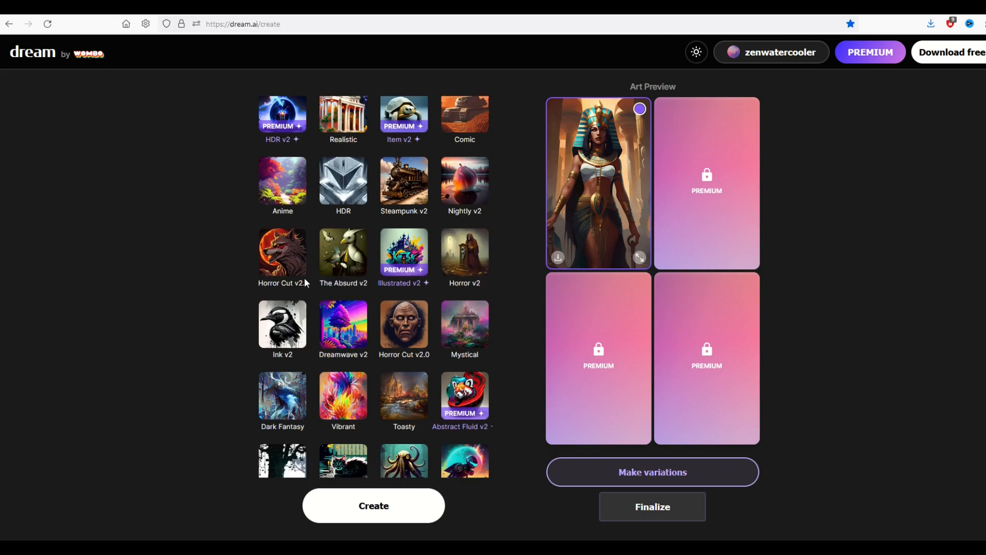
pyautogui.scroll(-3)
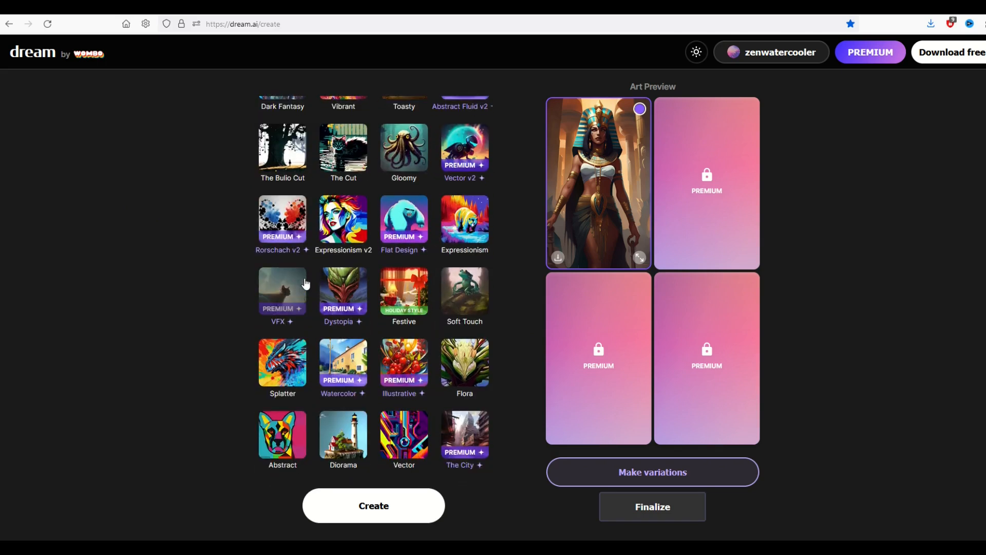
pyautogui.scroll(-3)
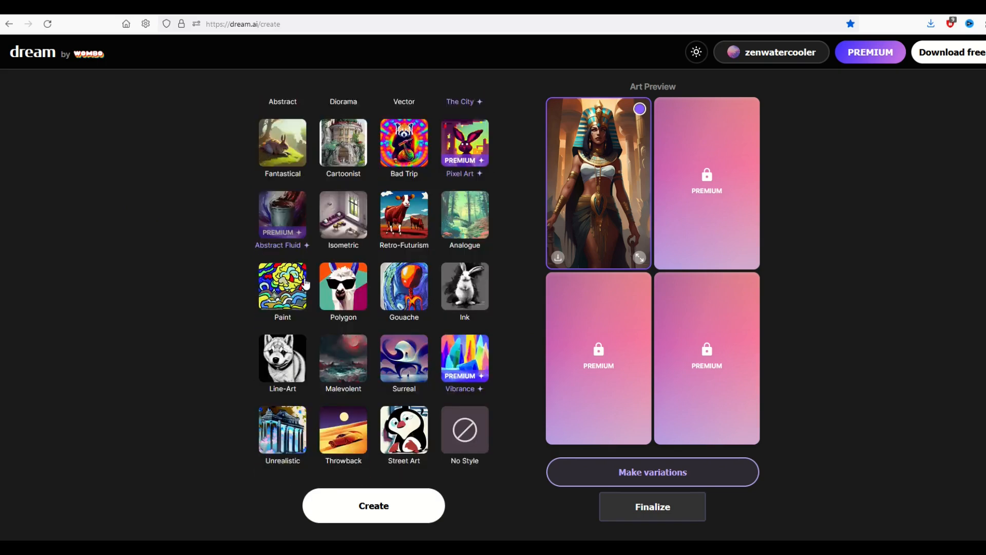
pyautogui.scroll(-3)
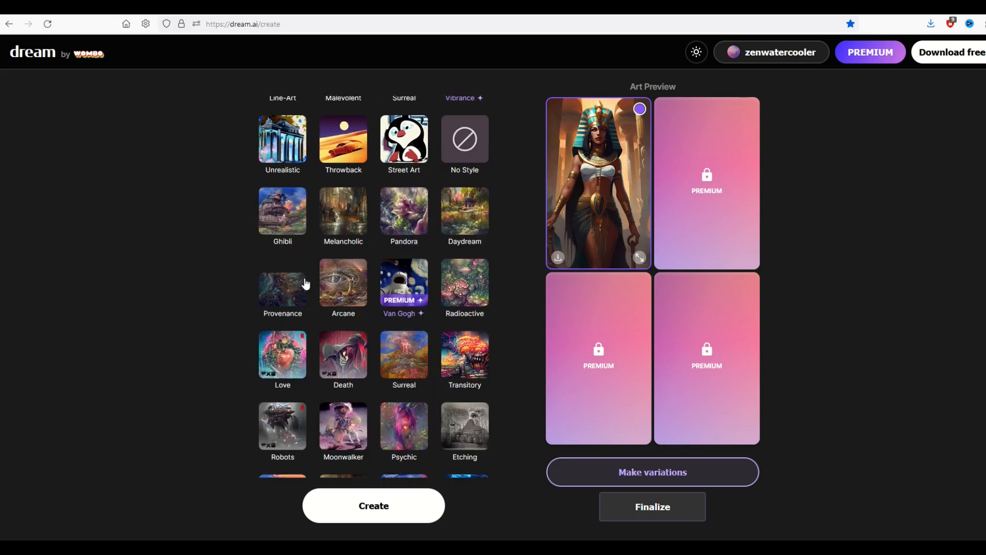
pyautogui.scroll(-3)
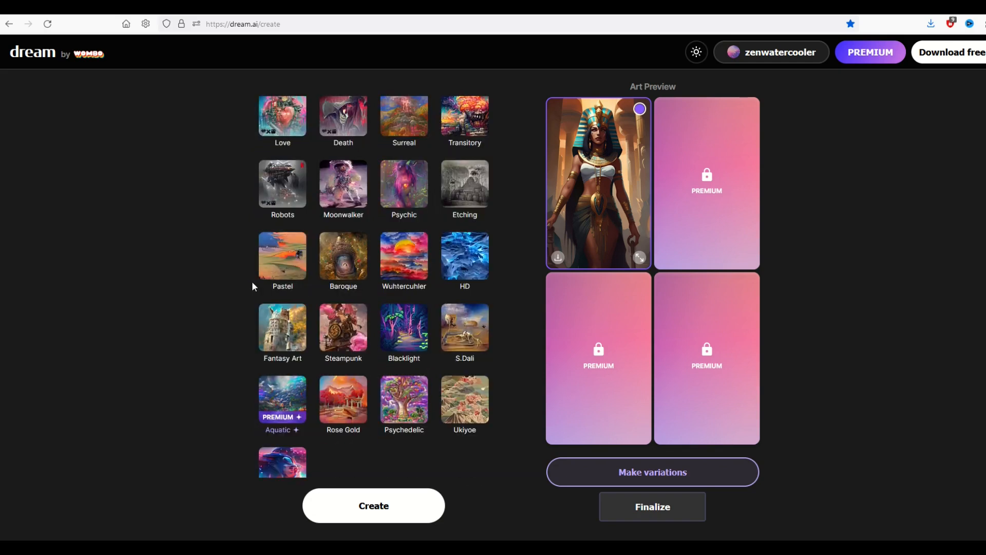
pyautogui.scroll(-3)
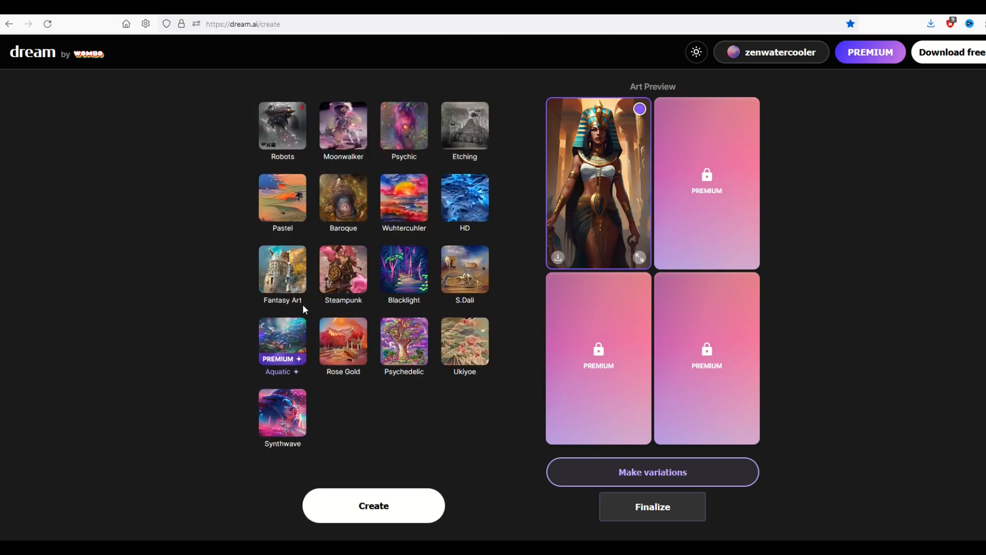